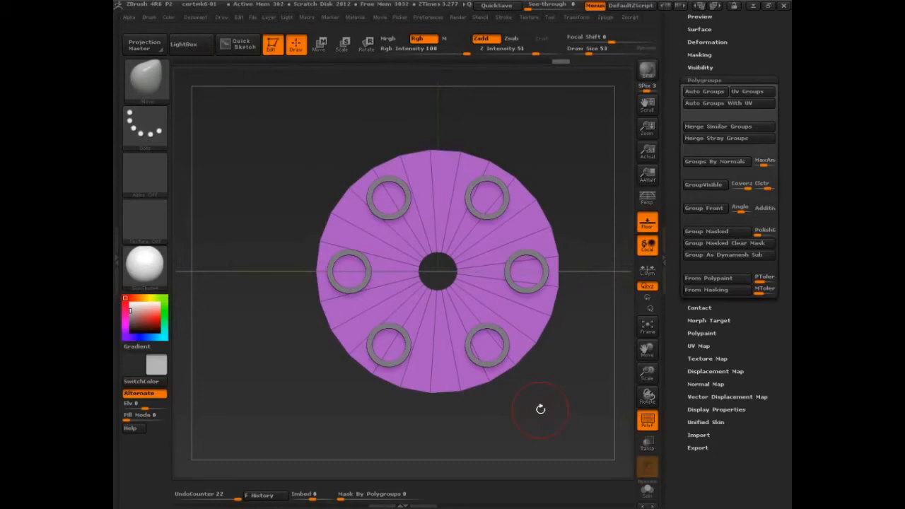
mouse_move(540, 412)
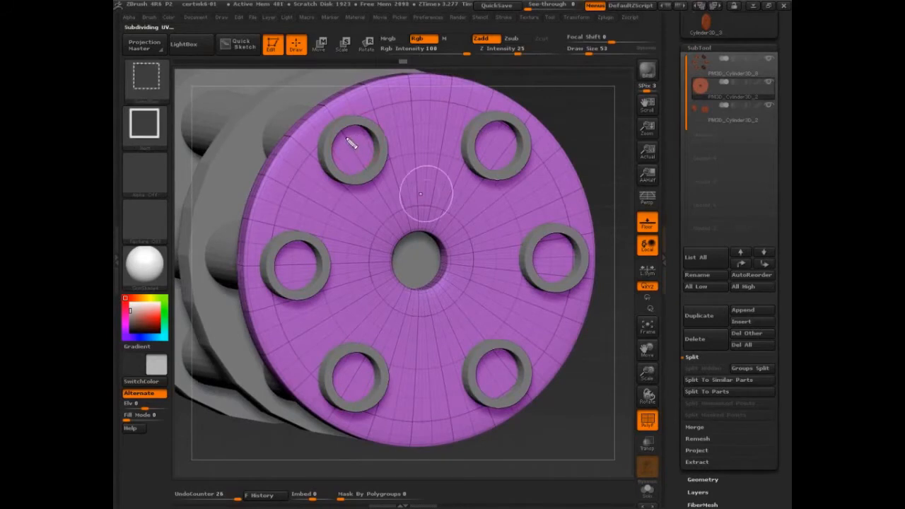
mouse_move(357, 142)
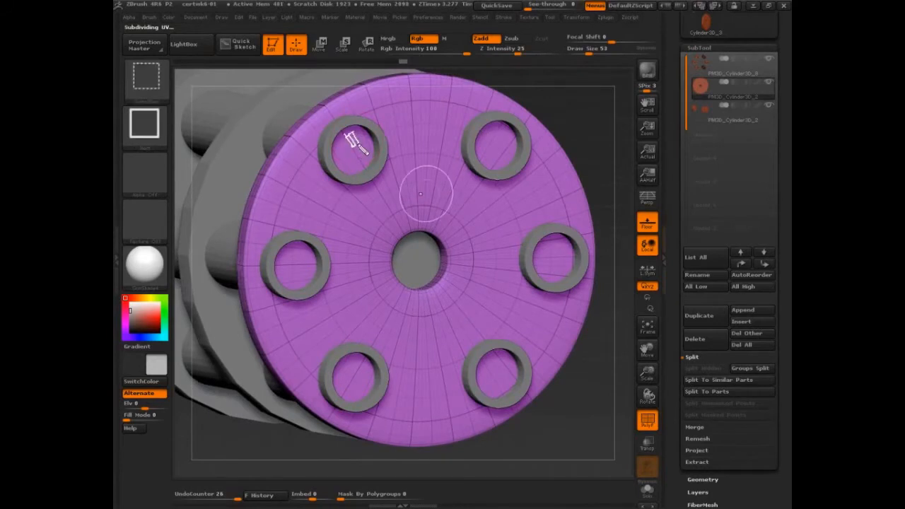
mouse_move(361, 141)
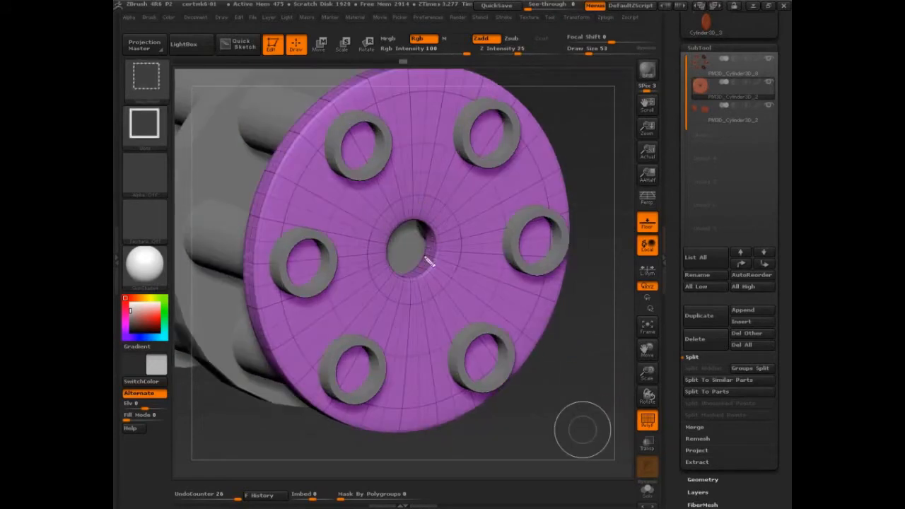
mouse_move(436, 243)
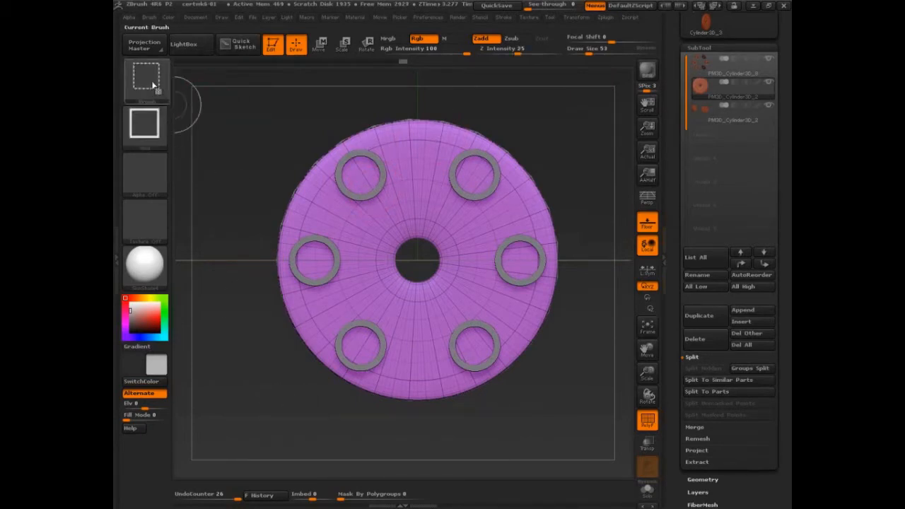
Pick a different brush and use Tool > Geometry > Divide to subdivide the disc into a dense mesh
left_click(144, 81)
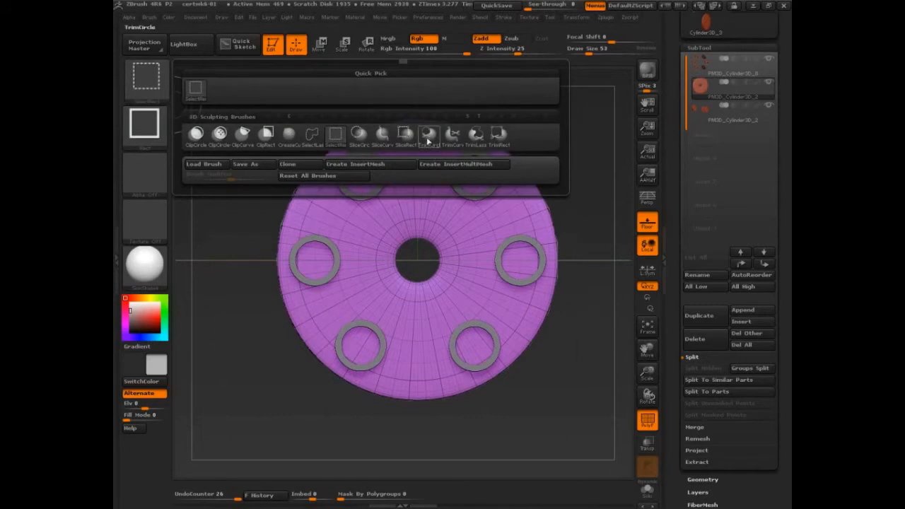
left_click(429, 133)
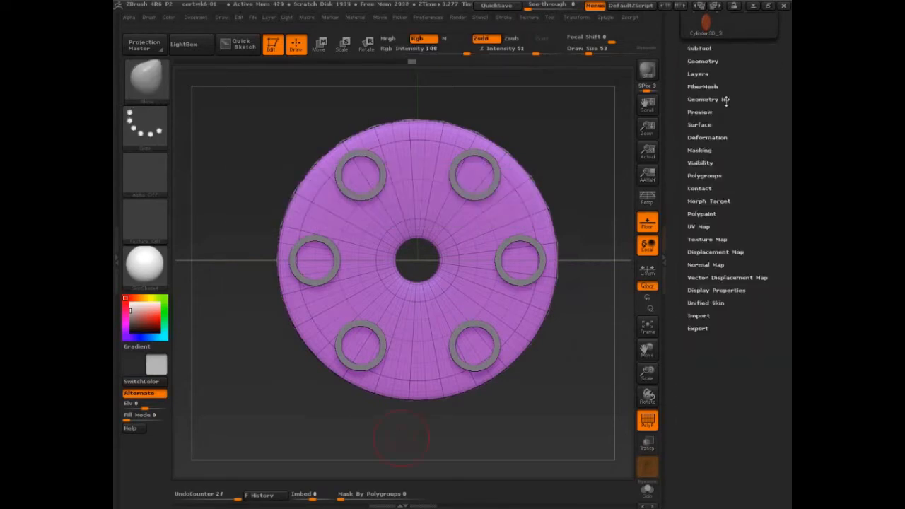
left_click(702, 60)
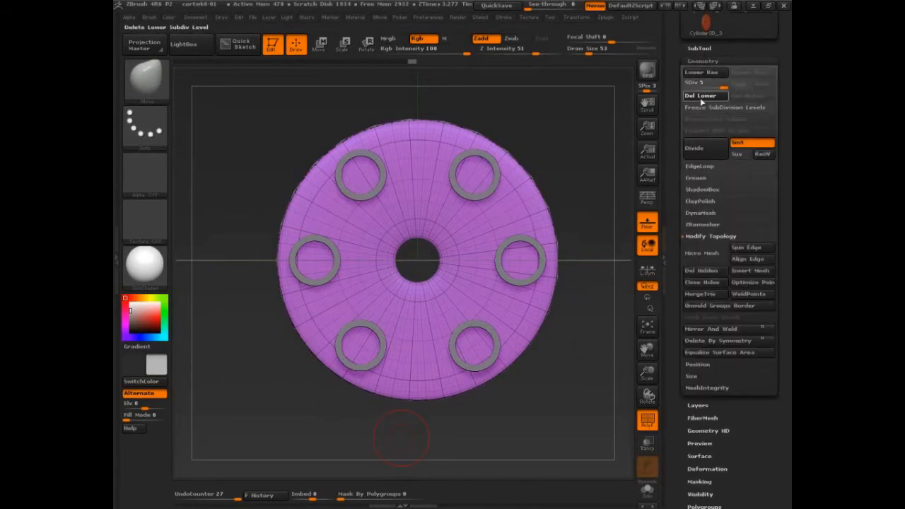
left_click(699, 96)
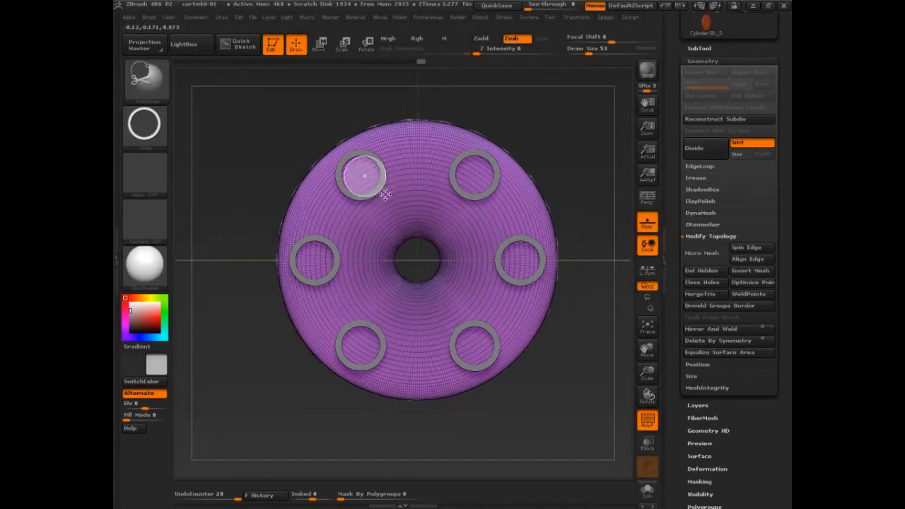
left_click(365, 177)
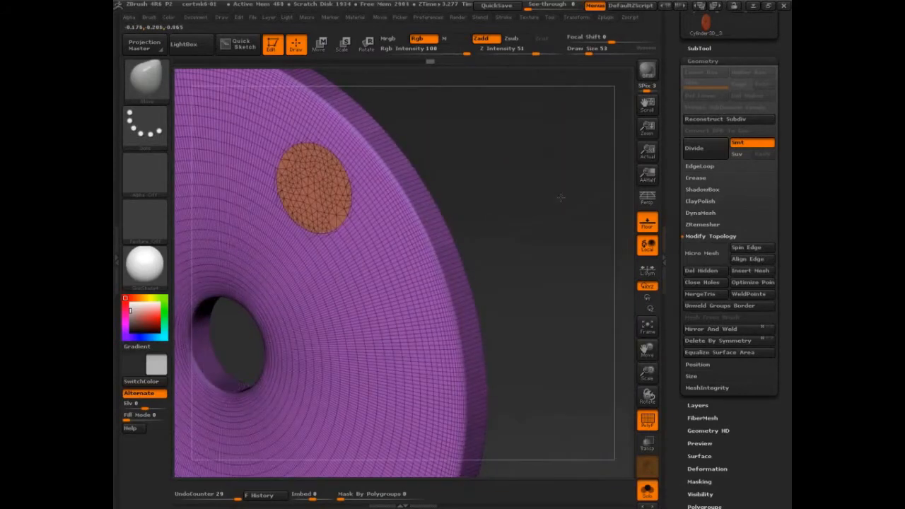
Stroke inside each of the six rings so every ring interior becomes its own coloured polygroup
left_click(144, 80)
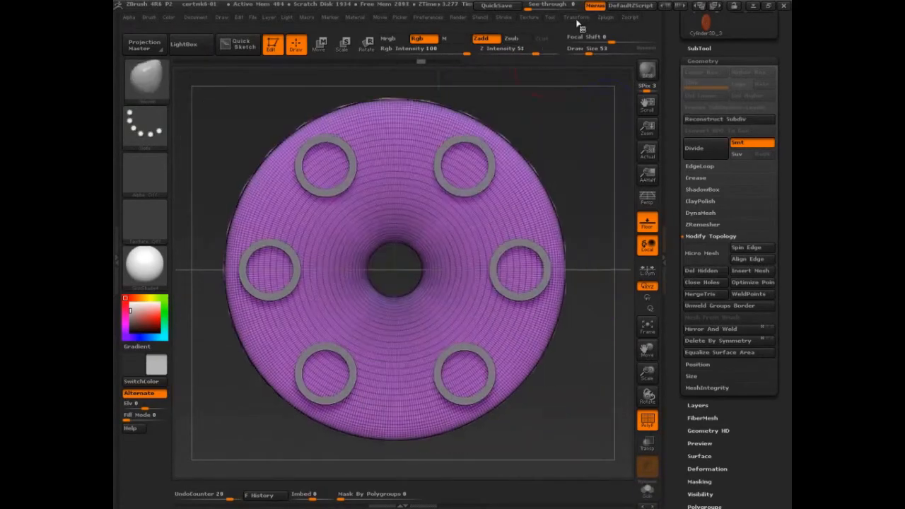
left_click(577, 17)
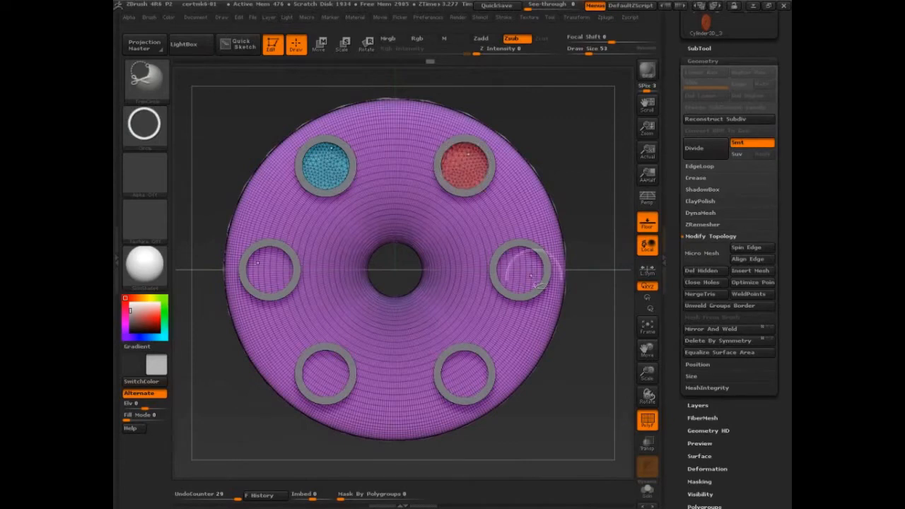
left_click(520, 269)
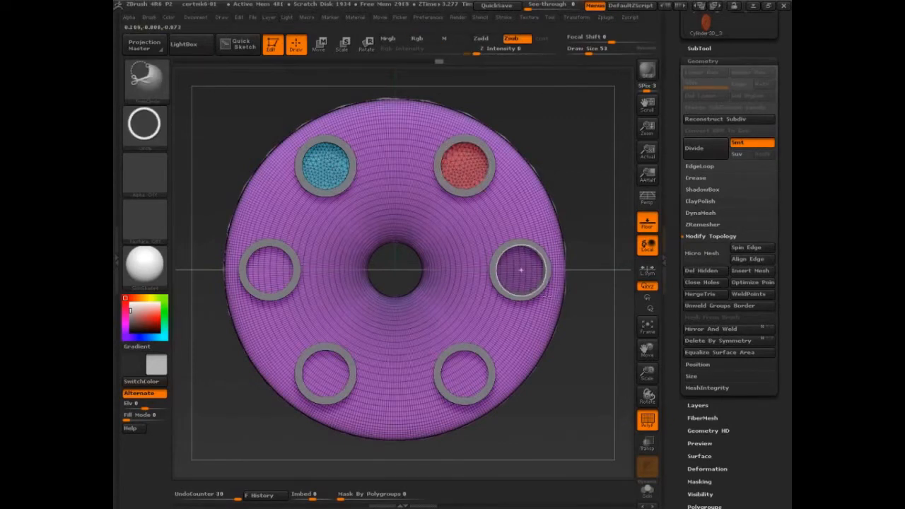
left_click(520, 270)
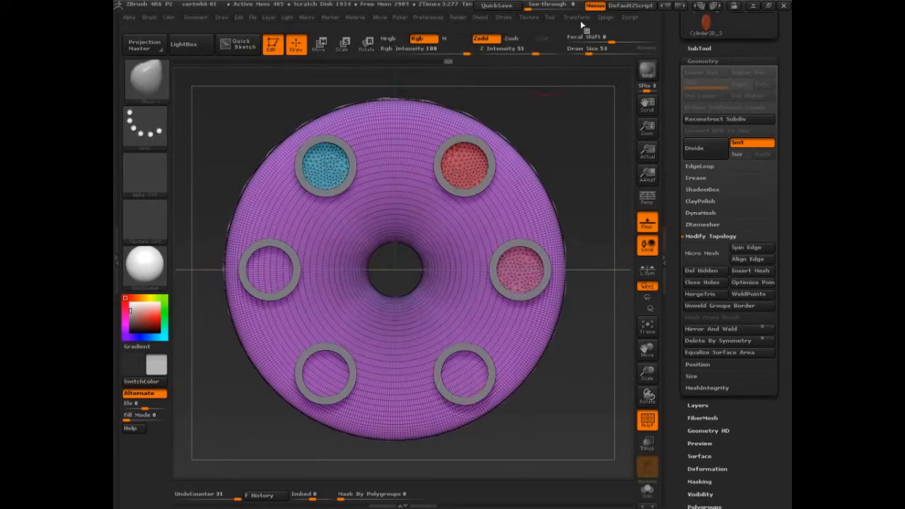
left_click(577, 17)
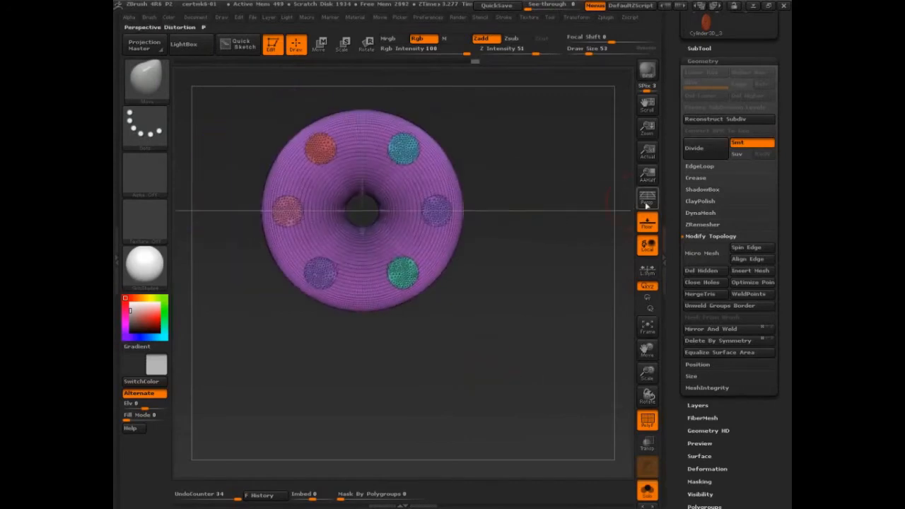
mouse_move(648, 201)
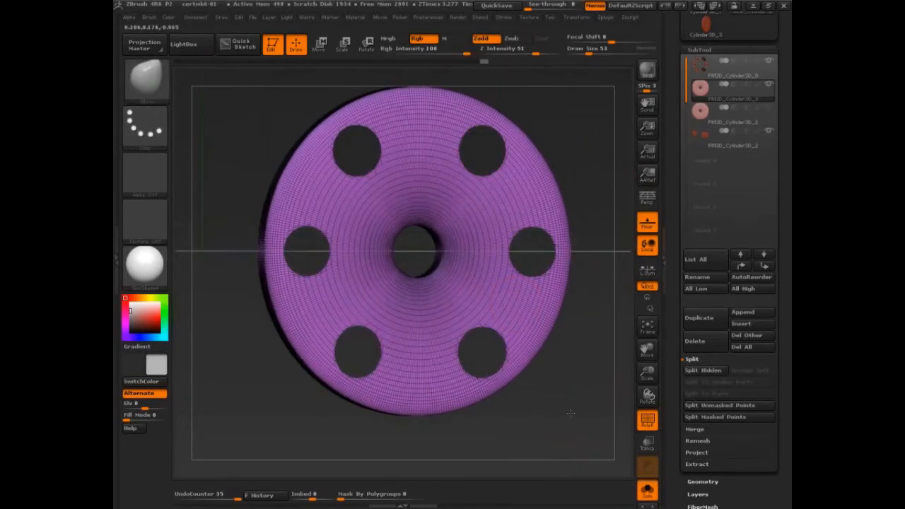
left_click(701, 481)
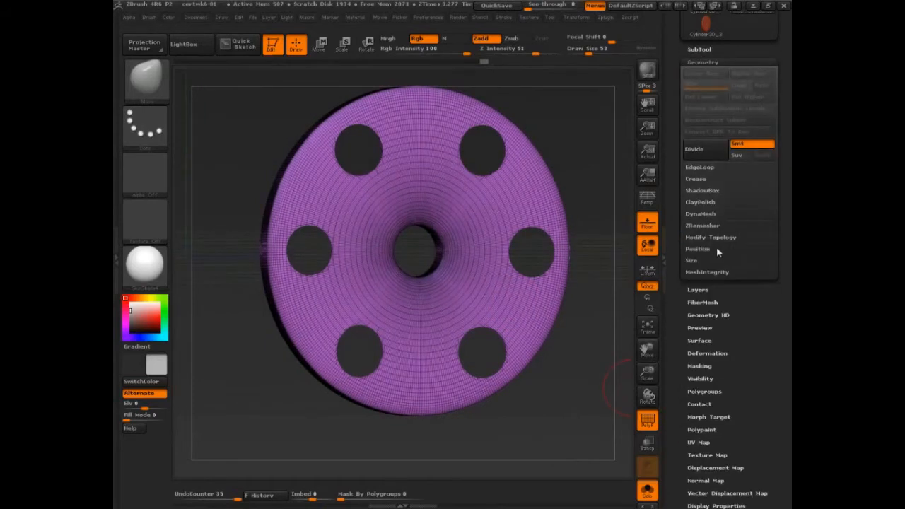
left_click(710, 238)
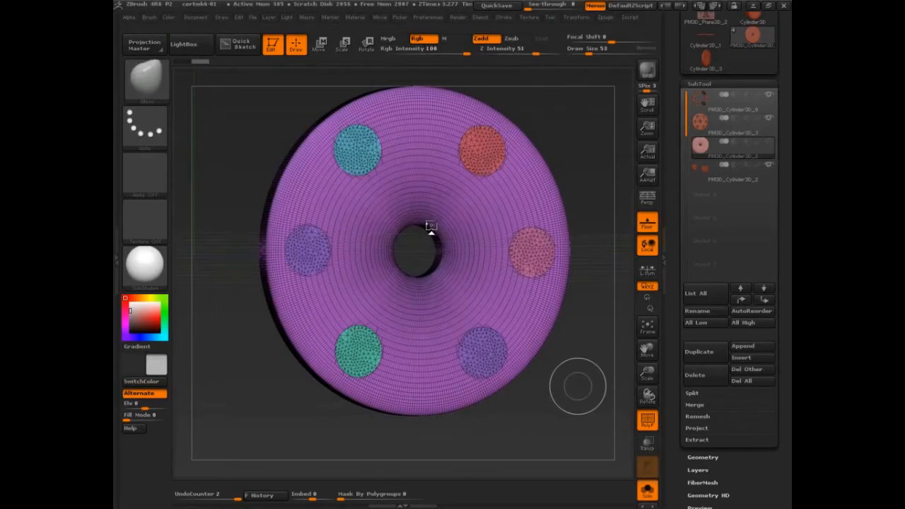
left_click(733, 133)
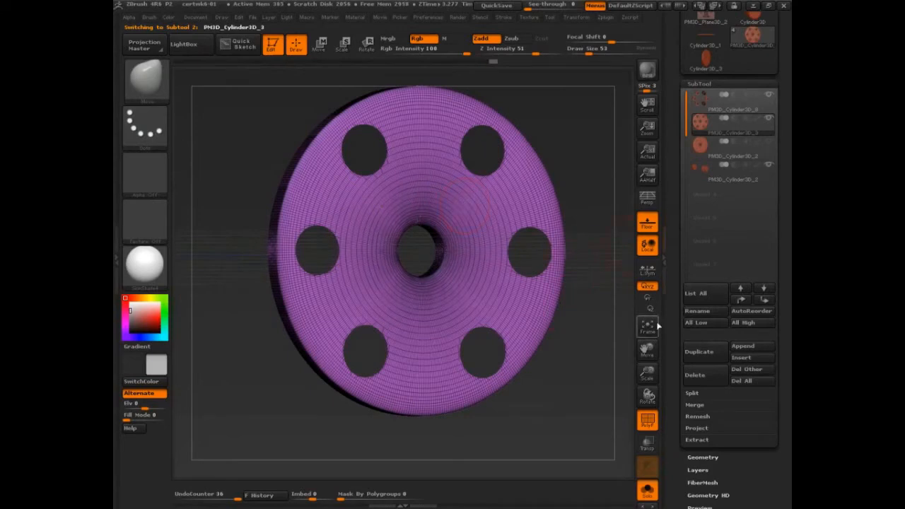
Turn on Double in Display Properties and rotate the holed disc front-on to show the hole walls
scroll("down", 3)
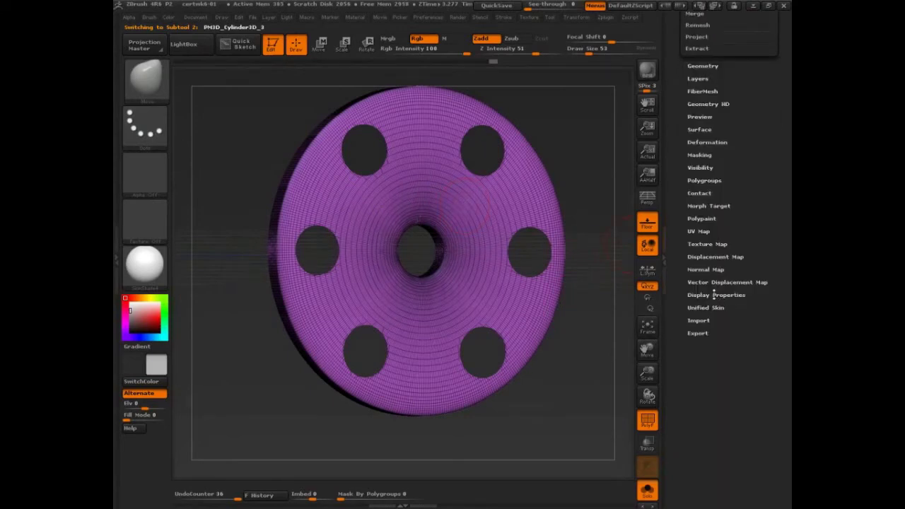
left_click(715, 295)
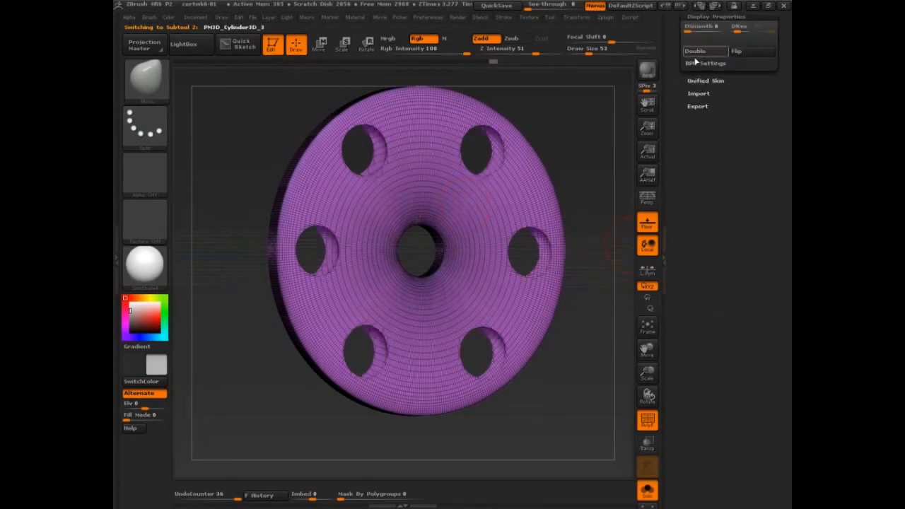
left_click(696, 50)
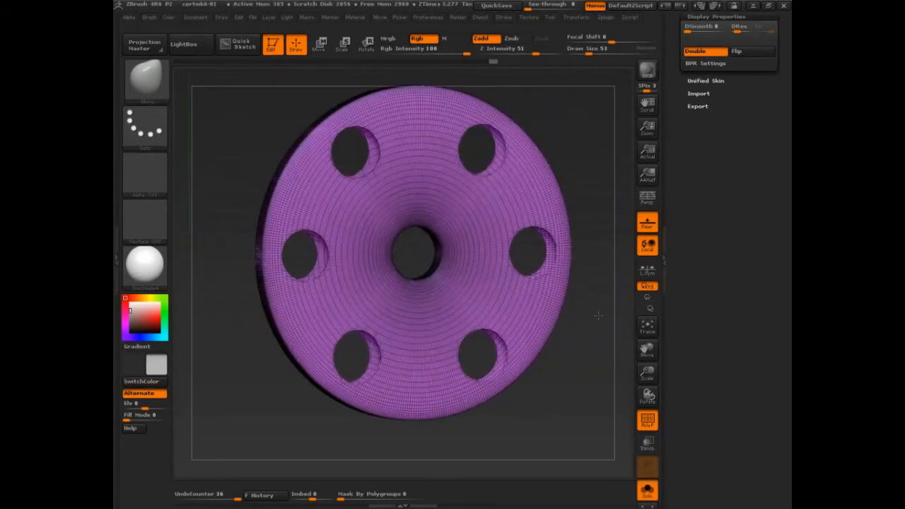
left_click_drag(424, 283, 605, 370)
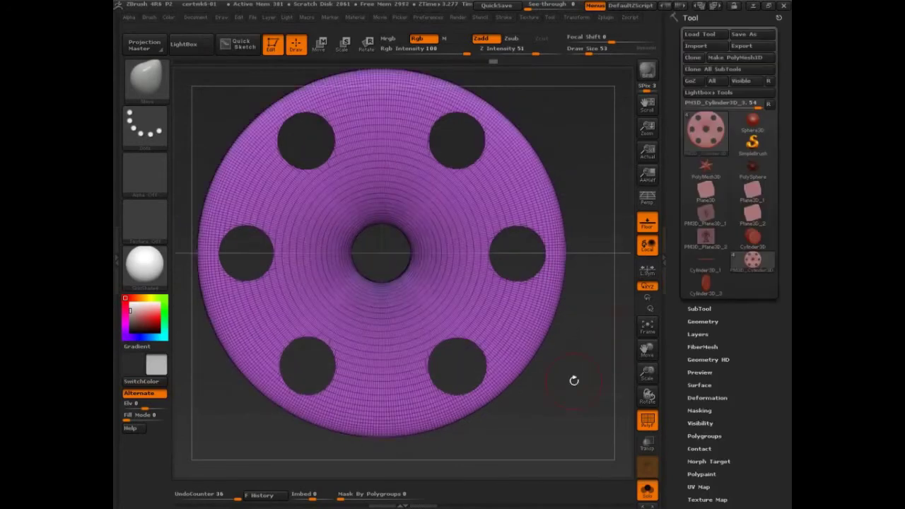
Remesh the holed disc into one mesh and zoom in on the hole whose inner wall shows as an orange polygroup
left_click_drag(574, 380, 571, 392)
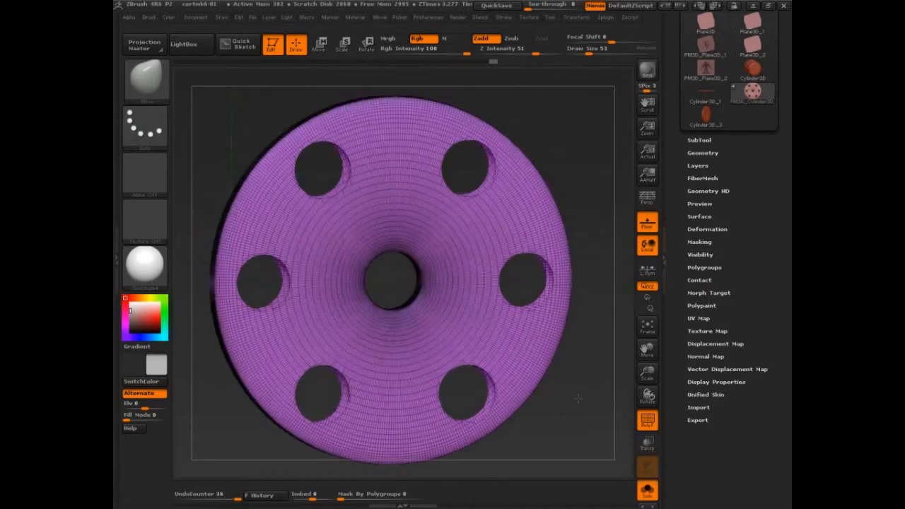
left_click(144, 79)
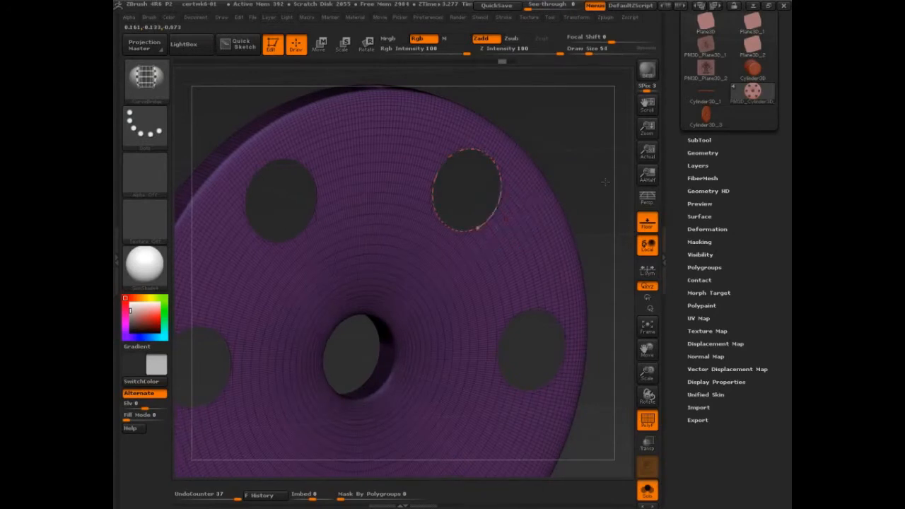
left_click_drag(605, 183, 573, 177)
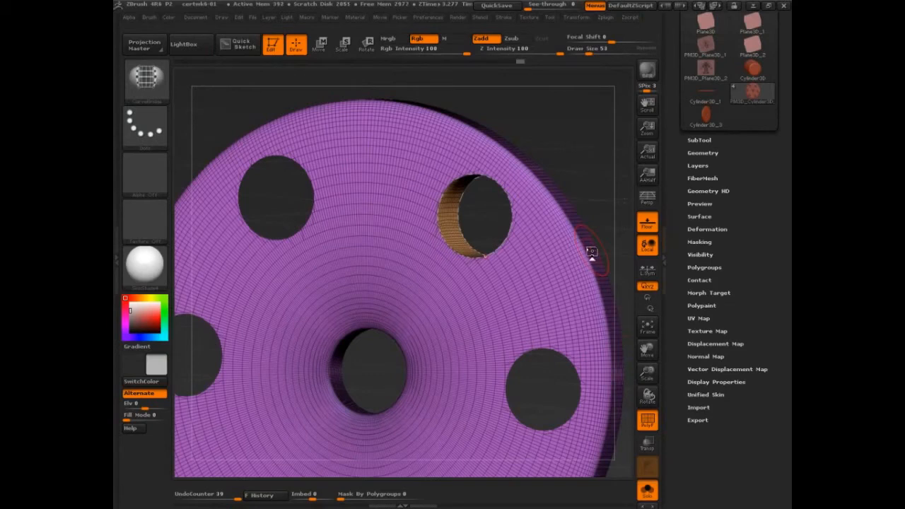
mouse_move(591, 251)
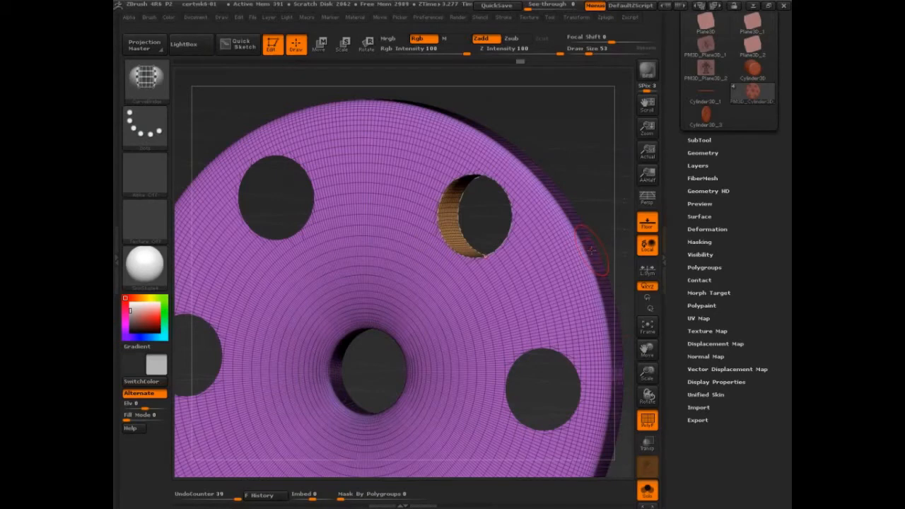
mouse_move(597, 191)
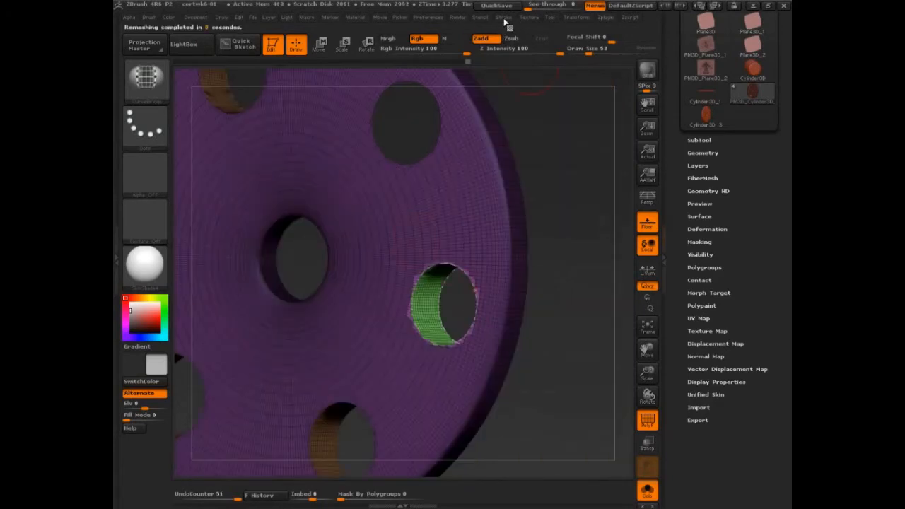
Hide Polyframe, then Divide the remeshed disc in Tool > Geometry so the hole-wall groups show on a denser mesh
left_click(503, 17)
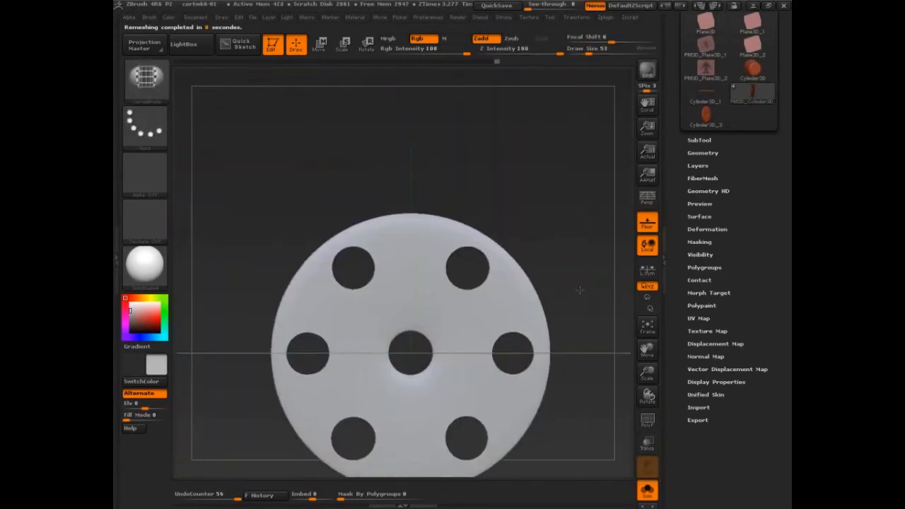
left_click(702, 153)
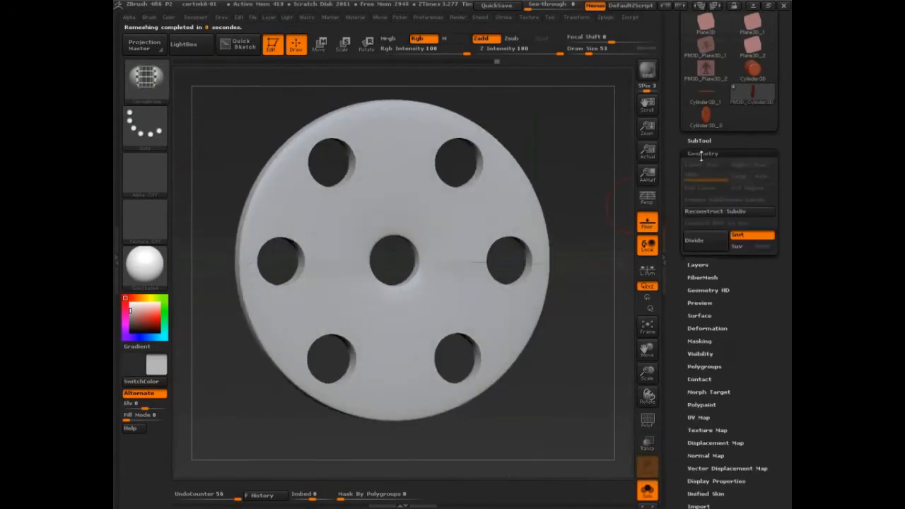
left_click(695, 240)
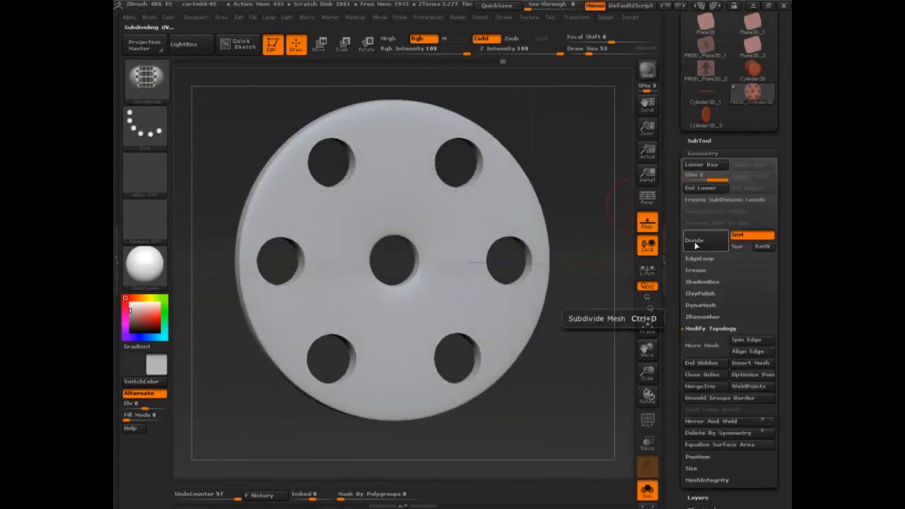
left_click(694, 241)
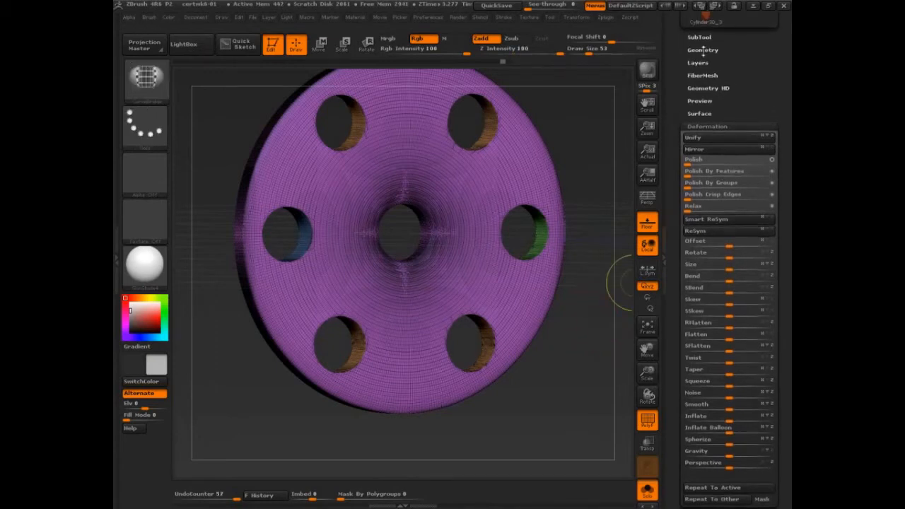
Run ZRemesher from Tool > Geometry to rebuild the disc as clean quad topology looping around each hole
left_click(701, 49)
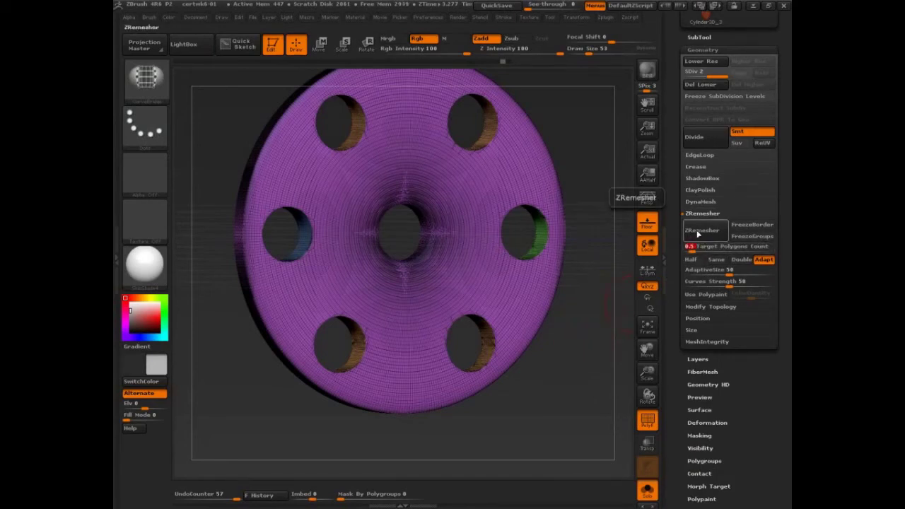
left_click(703, 229)
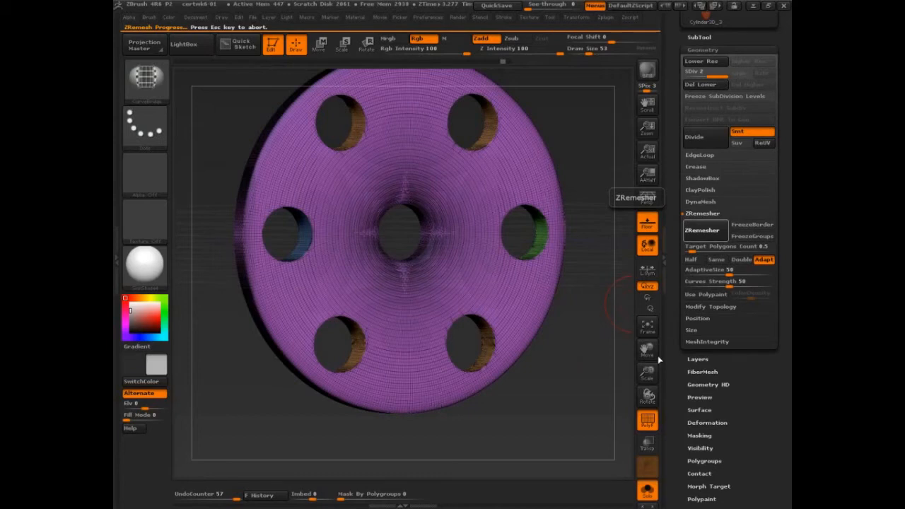
left_click(702, 229)
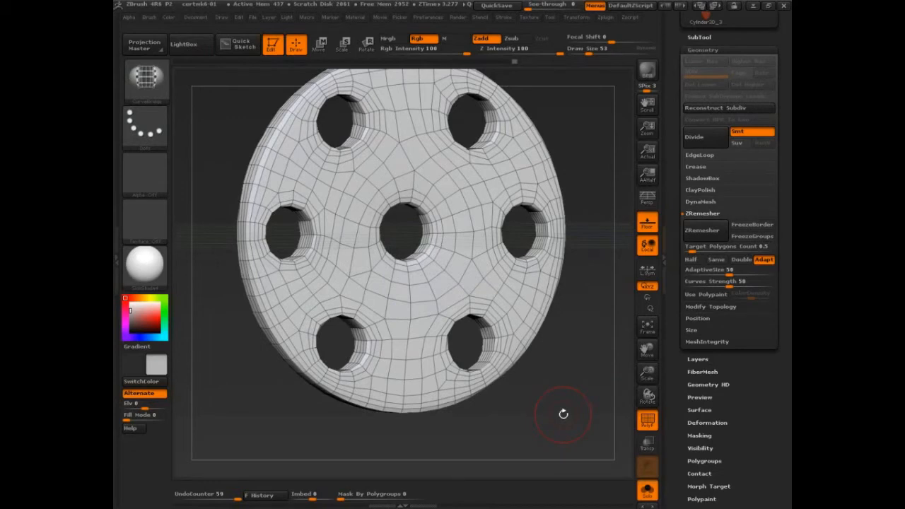
mouse_move(648, 418)
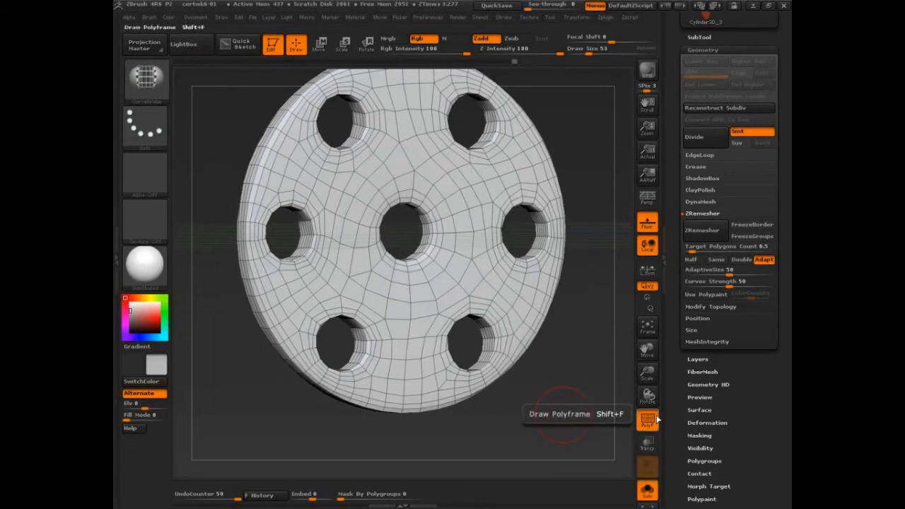
Turn off Draw Polyframe so the subdivided remeshed disc shows as a smooth surface
left_click(648, 421)
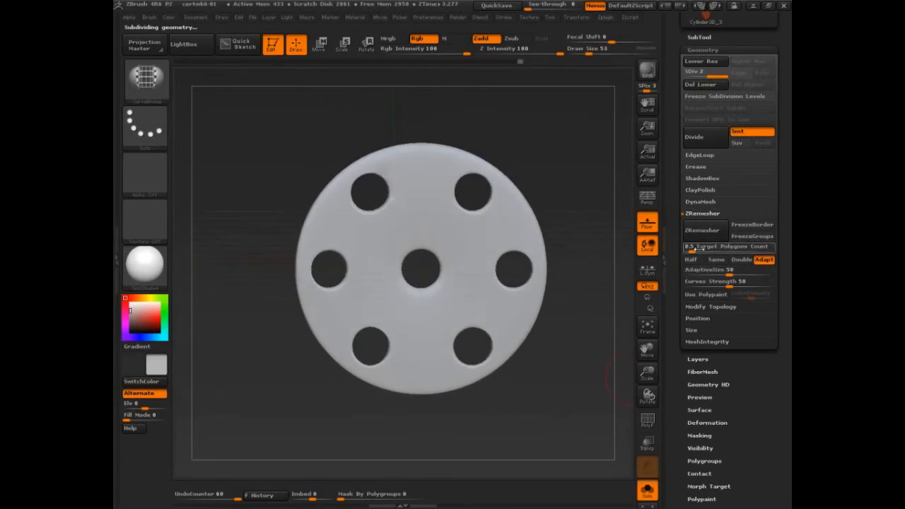
mouse_move(724, 246)
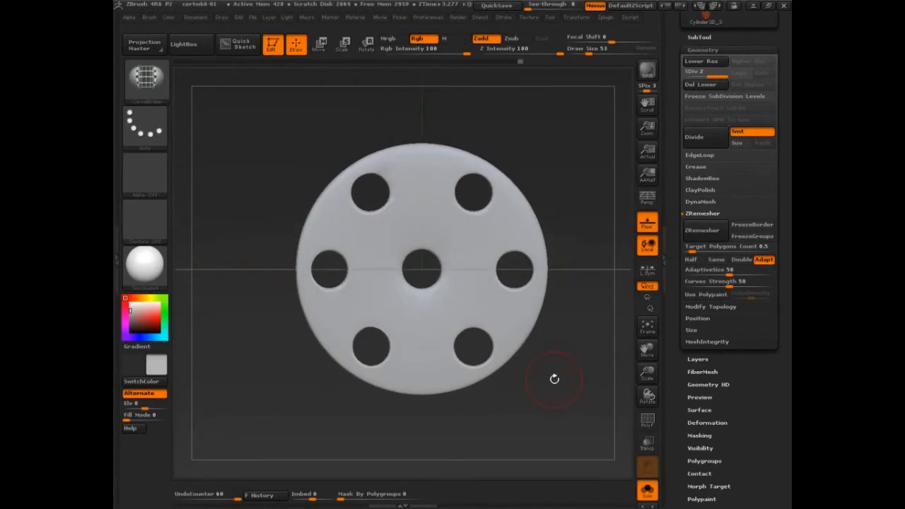
Raise the ZRemesher Target Polygons Count and run ZRemesher again on the seven-holed disc
left_click(704, 85)
type("2")
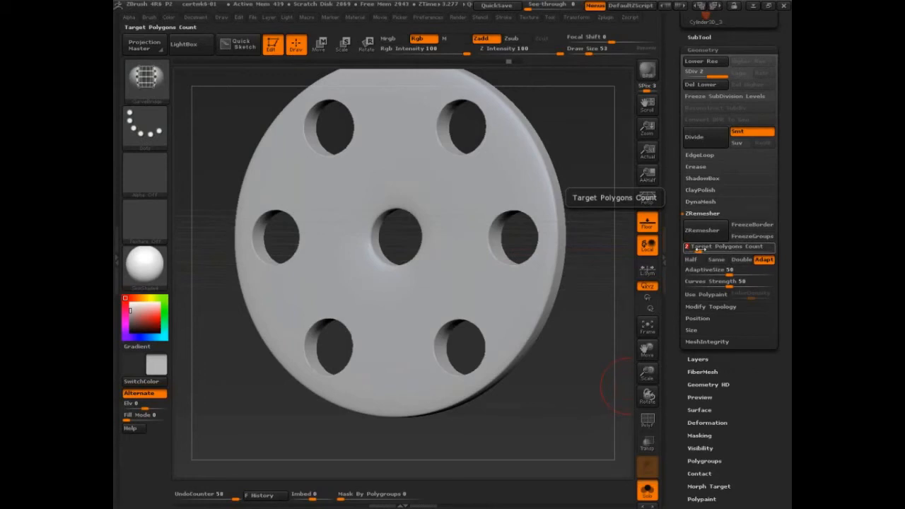
left_click(702, 229)
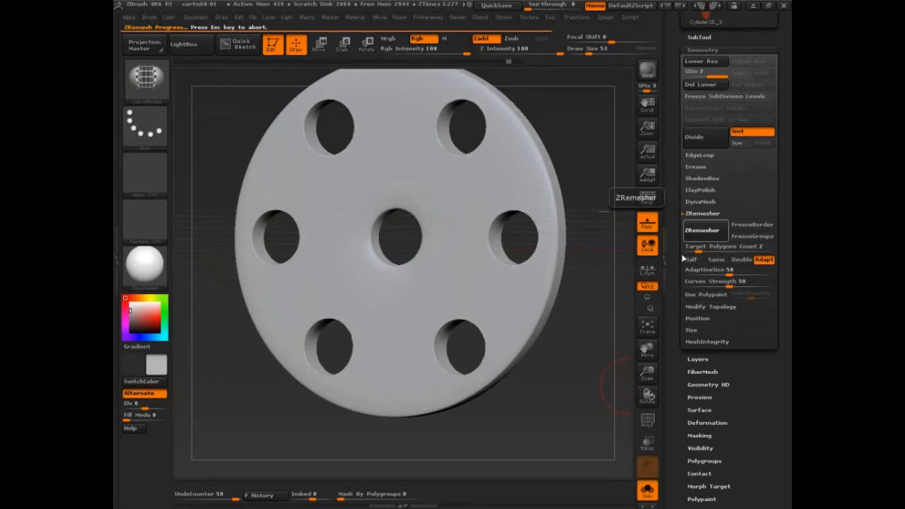
left_click(704, 229)
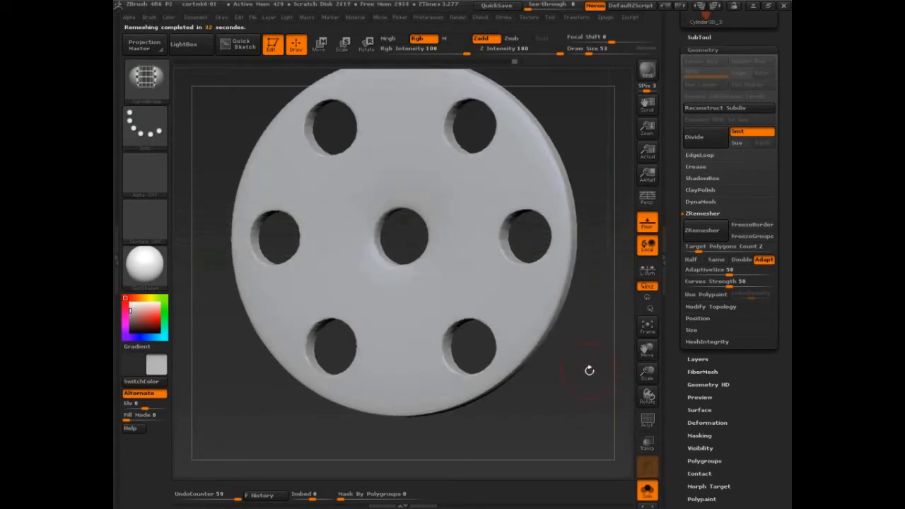
Toggle Polyframe to inspect the topology, lower Target Polygons Count and run ZRemesher once more
left_click(647, 422)
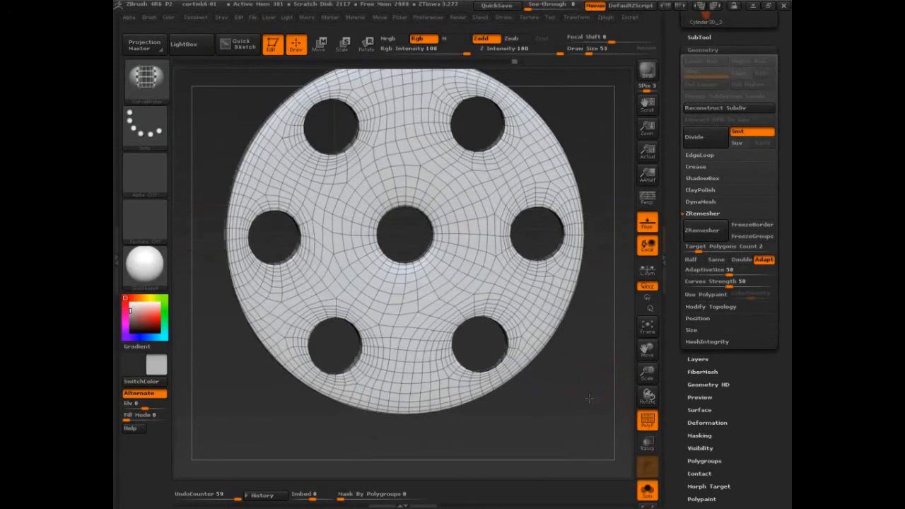
left_click(646, 420)
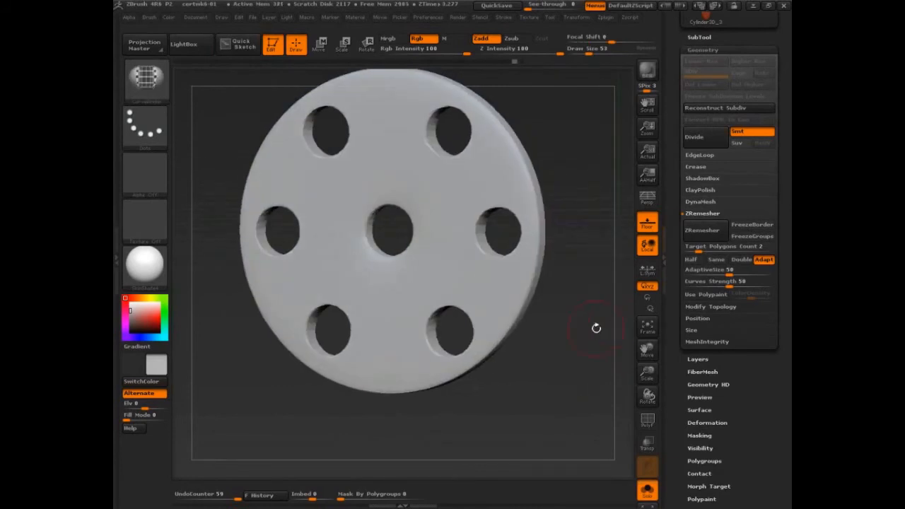
left_click(648, 422)
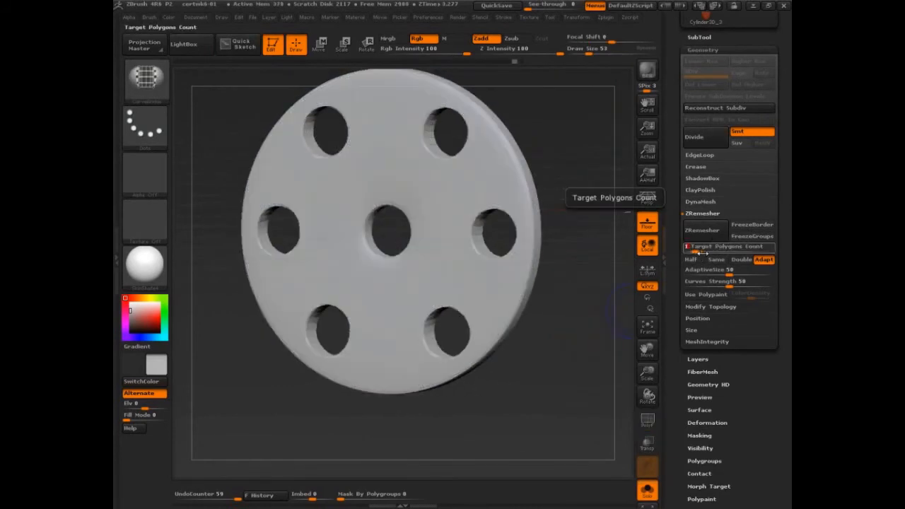
left_click(704, 229)
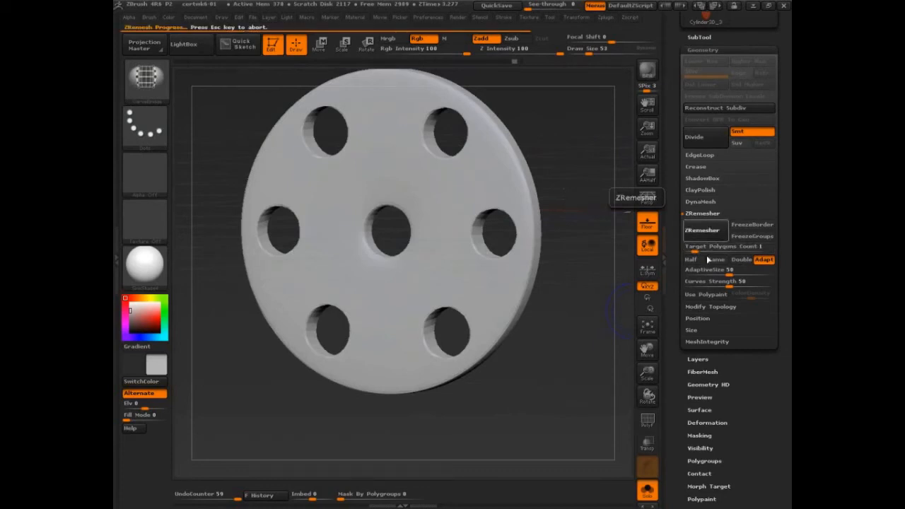
left_click(704, 230)
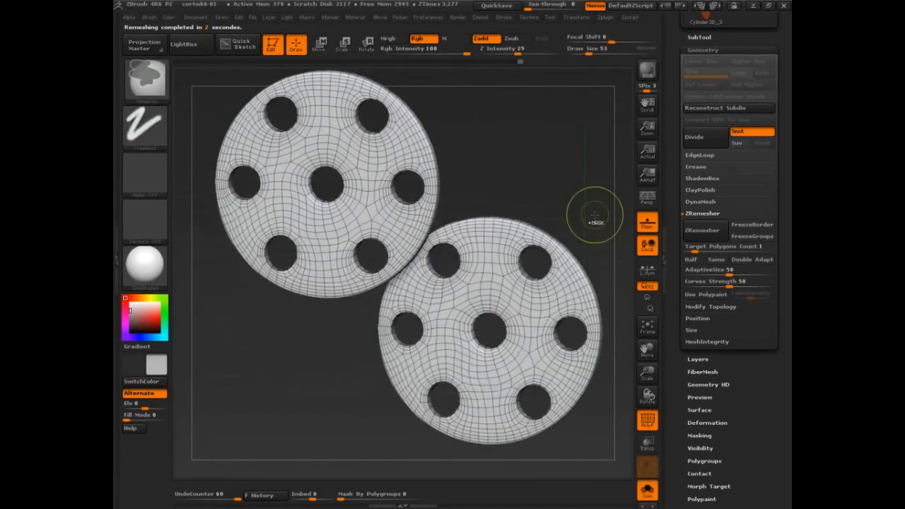
mouse_move(593, 175)
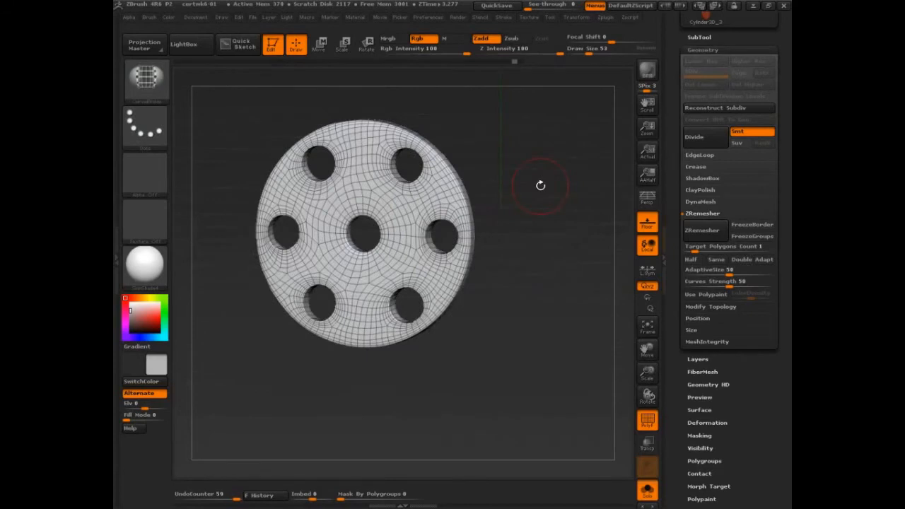
Enable the Half option and run ZRemesher to rebuild the disc at half polygon density
left_click(693, 260)
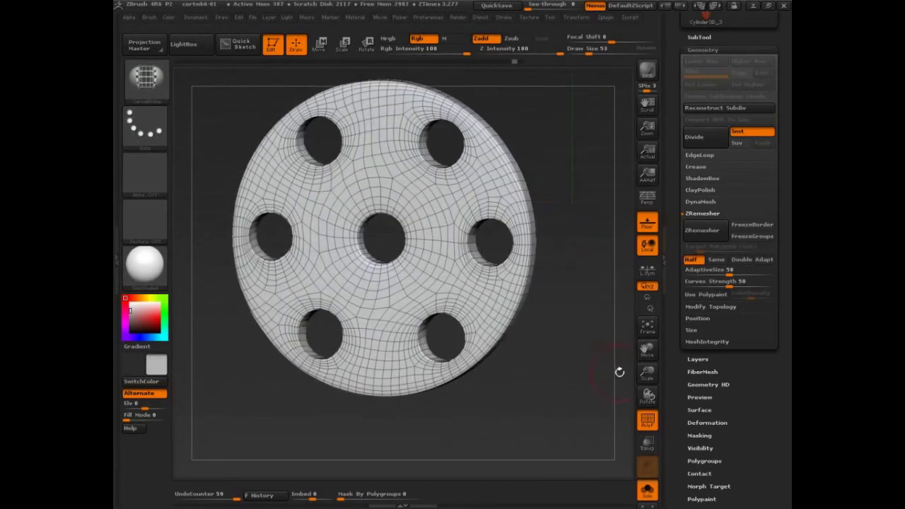
left_click(705, 229)
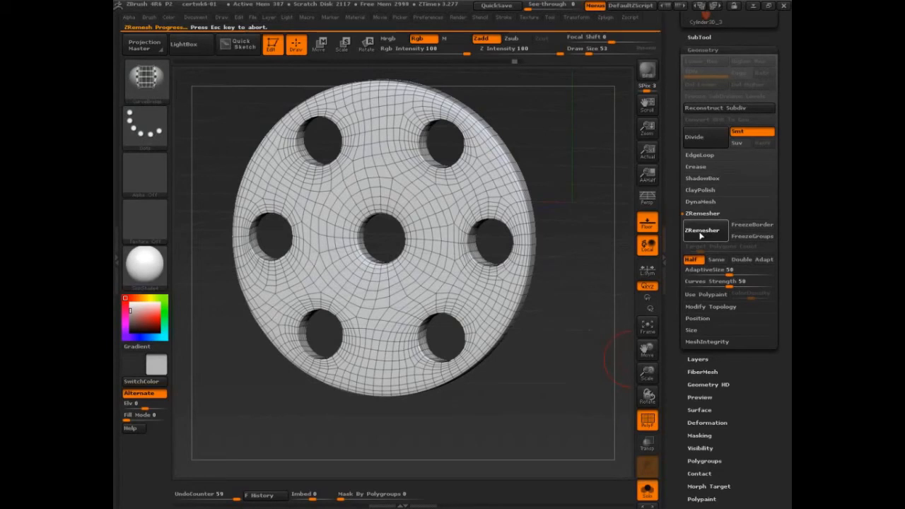
left_click(703, 229)
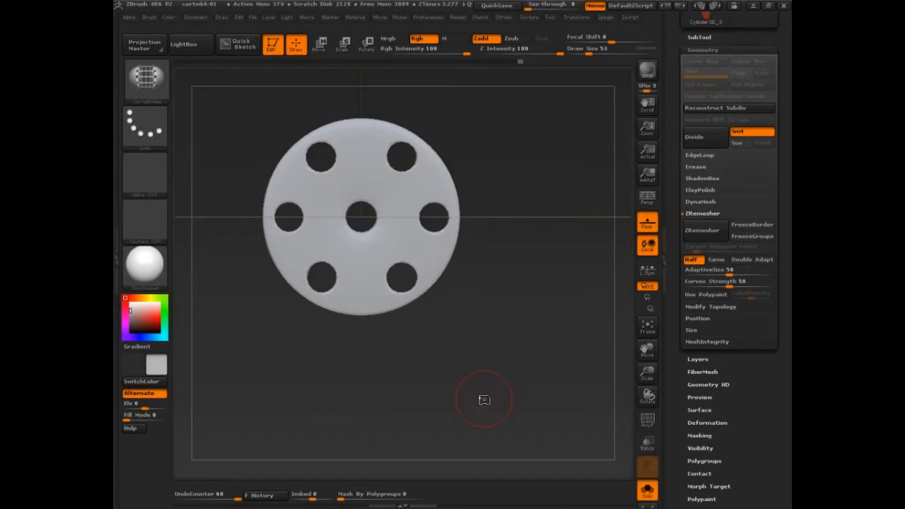
mouse_move(484, 399)
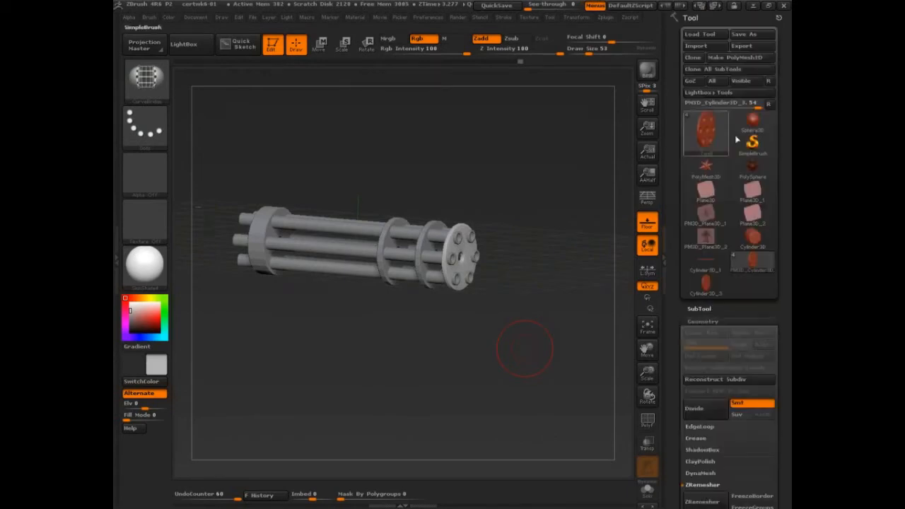
left_click(744, 34)
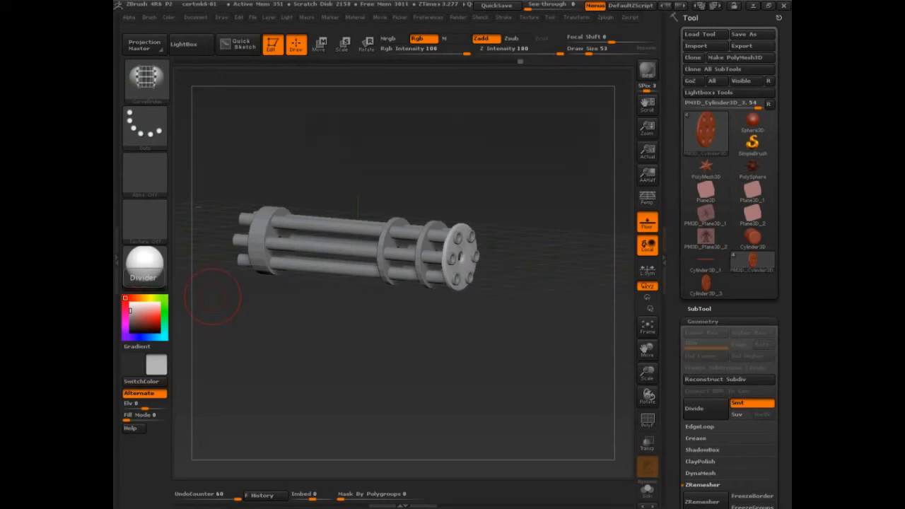
Collapse the SubTool subpalette and show the Geometry settings with ZRemesher's FreezeGroups option
left_click(496, 5)
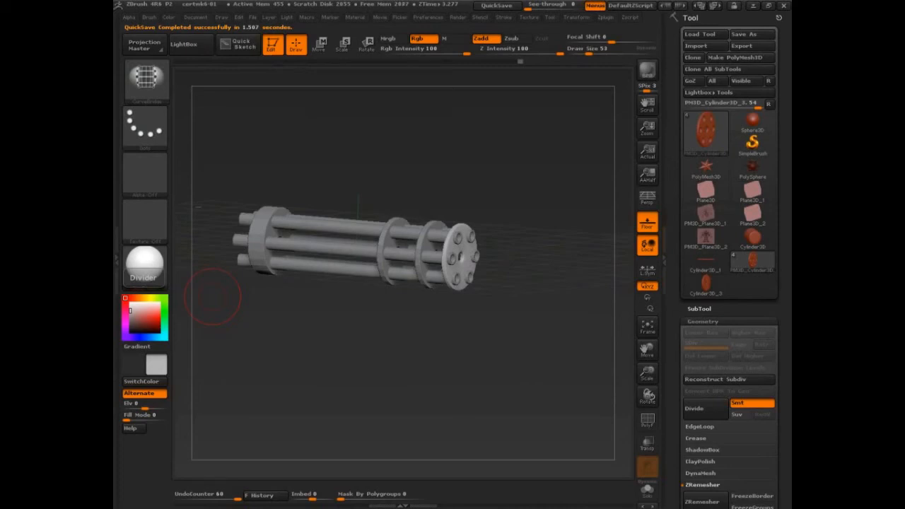
left_click(699, 309)
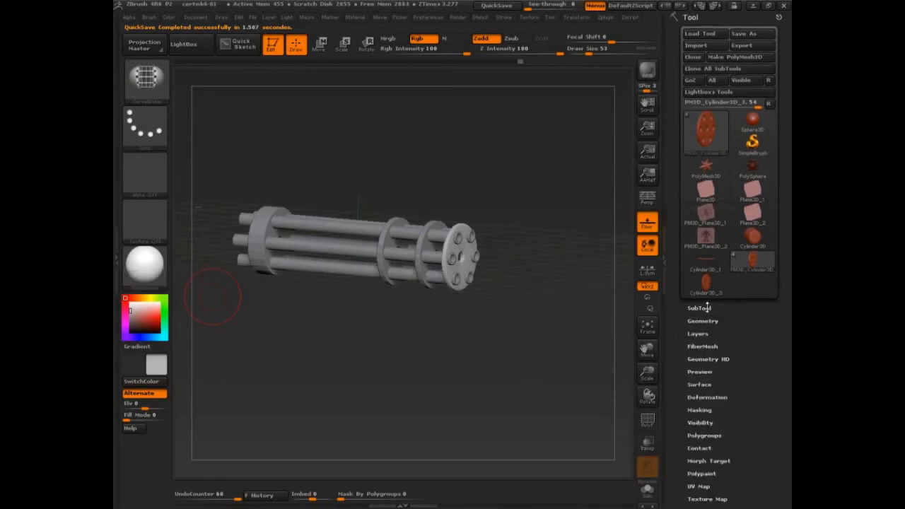
left_click(699, 309)
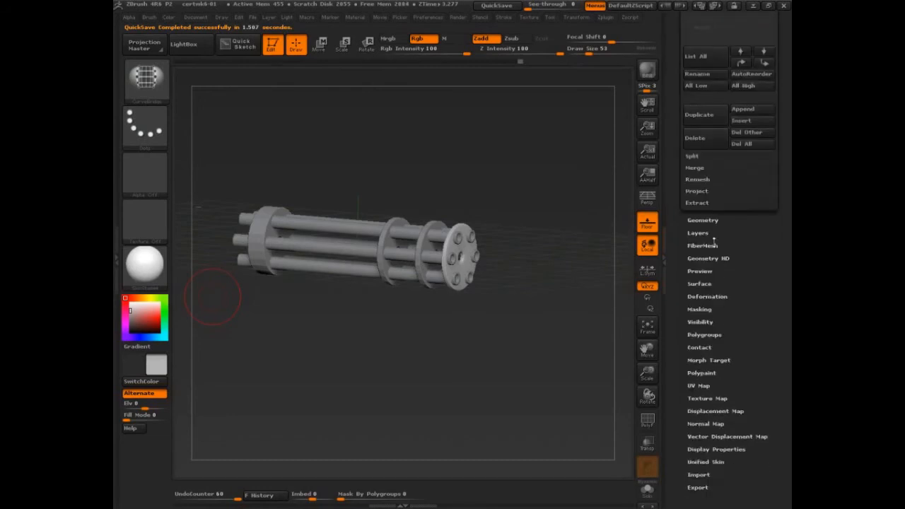
left_click(701, 220)
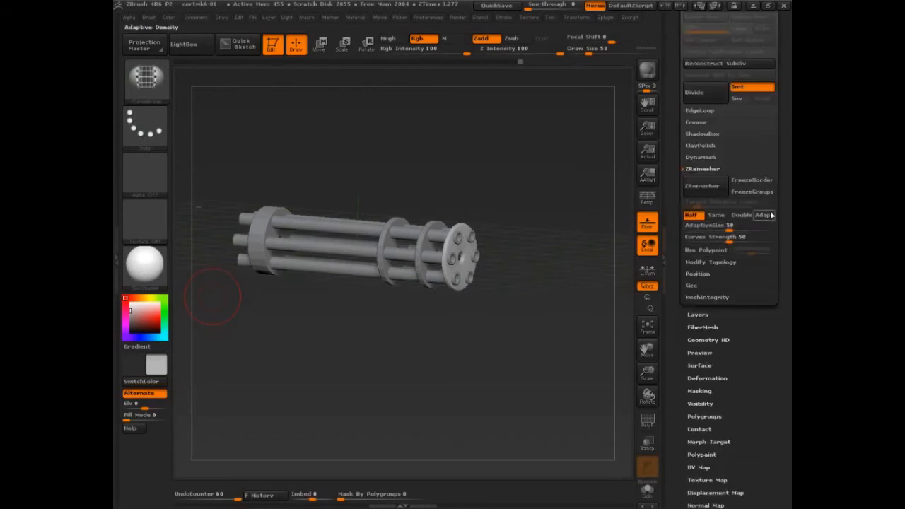
mouse_move(752, 181)
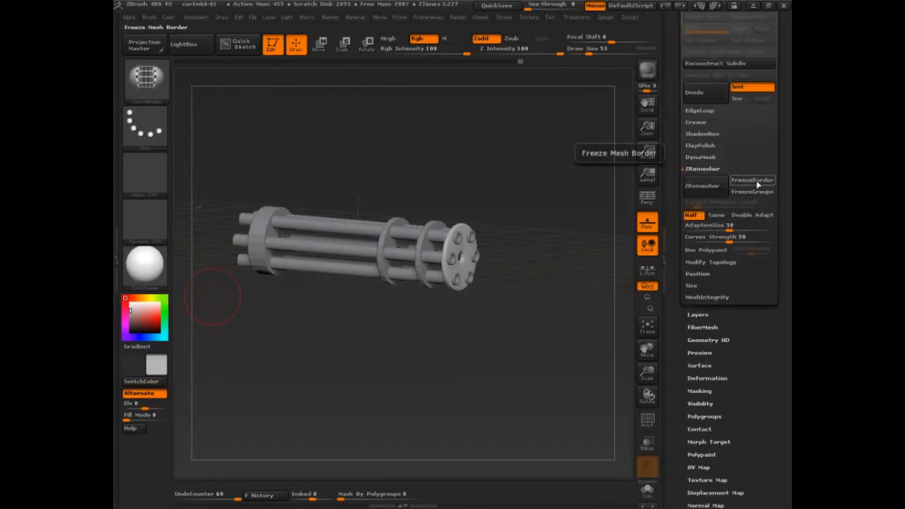
mouse_move(752, 192)
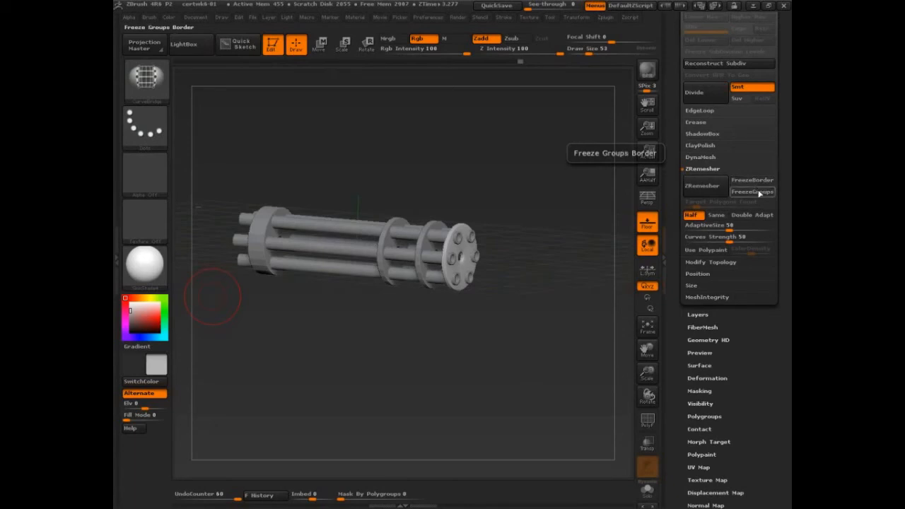
mouse_move(758, 195)
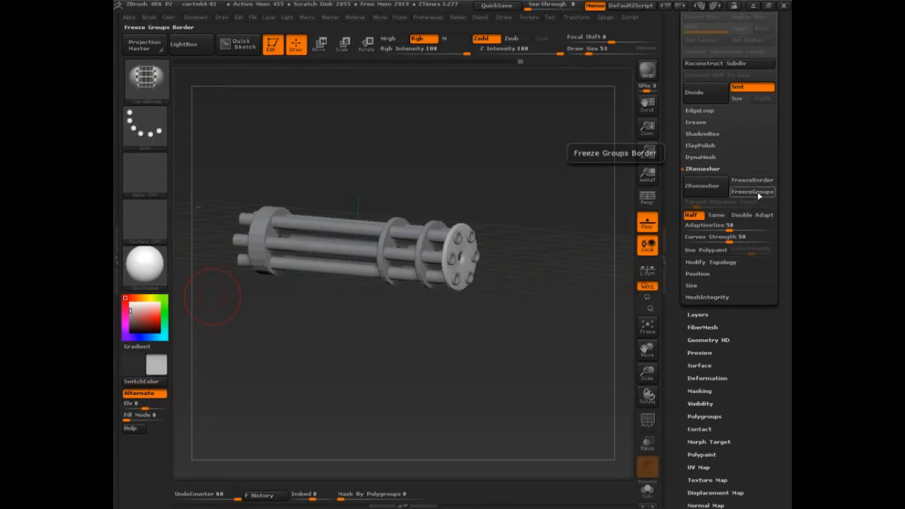
mouse_move(752, 193)
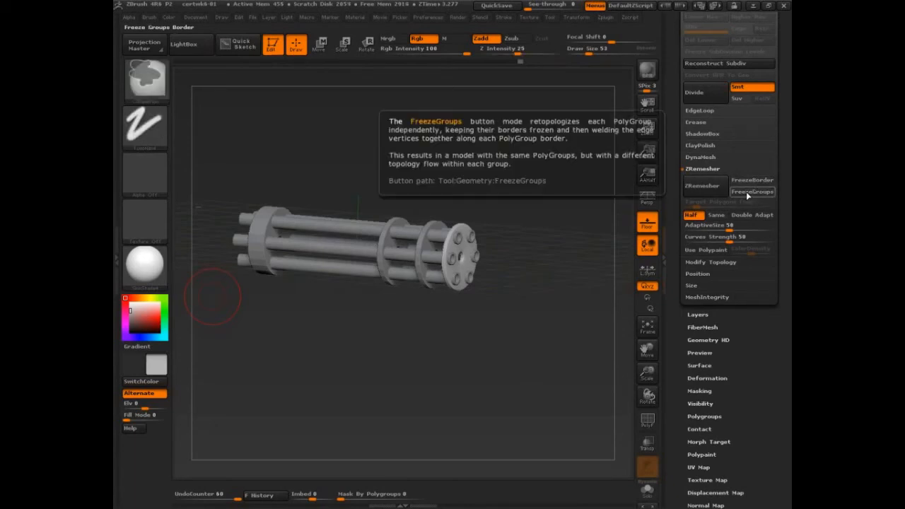
mouse_move(753, 192)
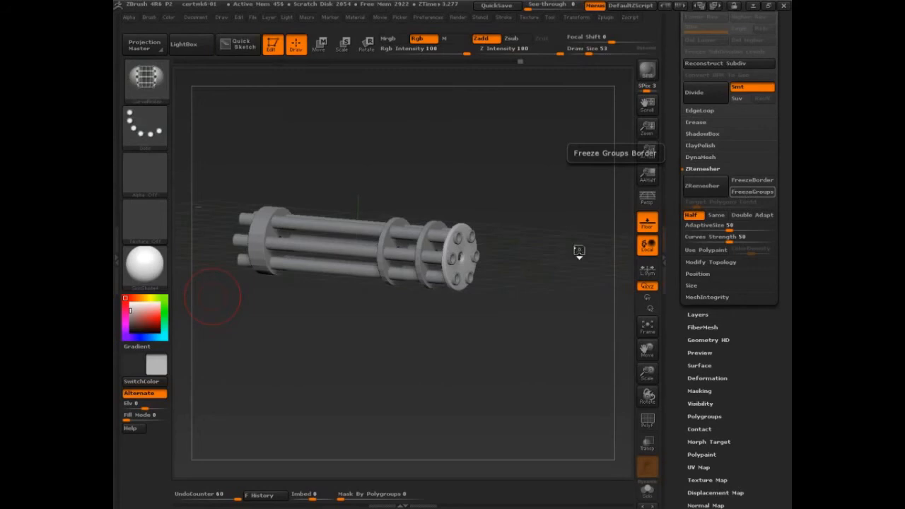
Bring the purple seven-holed disc into a front-on view with Polyframe visible
left_click_drag(580, 252, 551, 394)
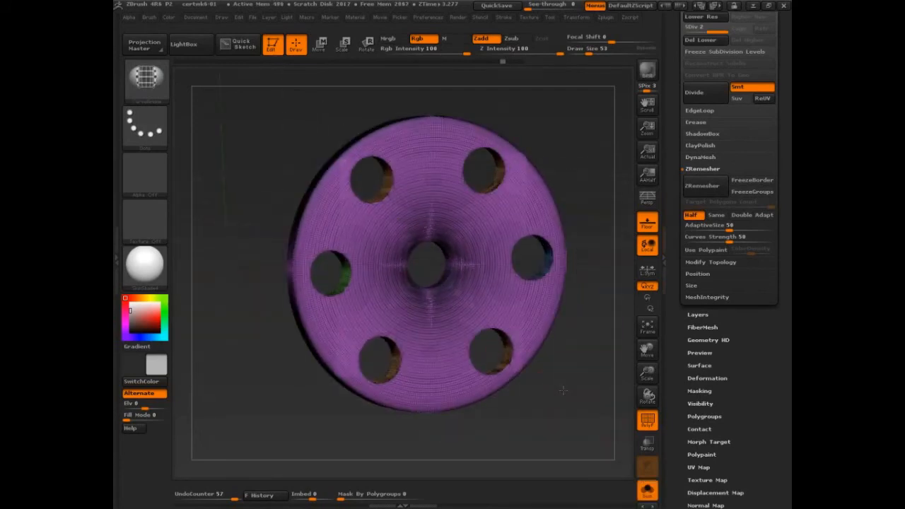
mouse_move(752, 179)
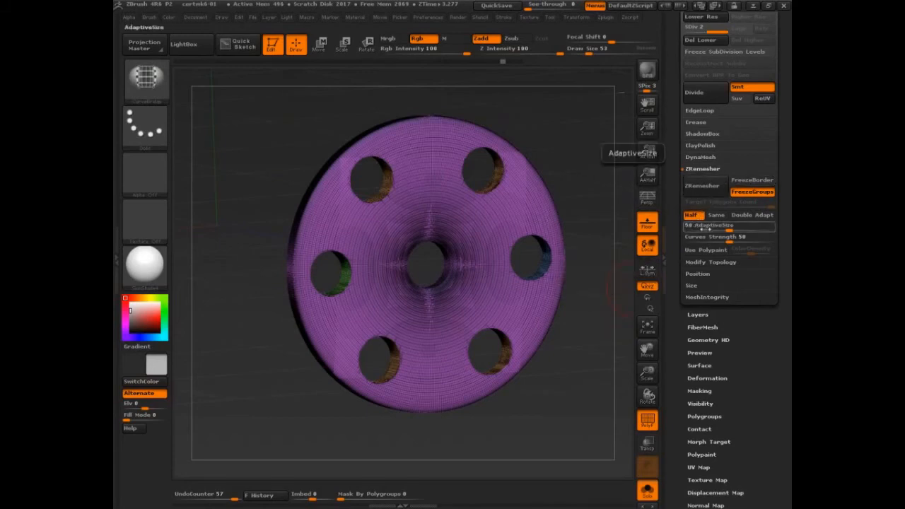
Run ZRemesher on the holed disc to rebuild it into clean, smooth topology
left_click(703, 186)
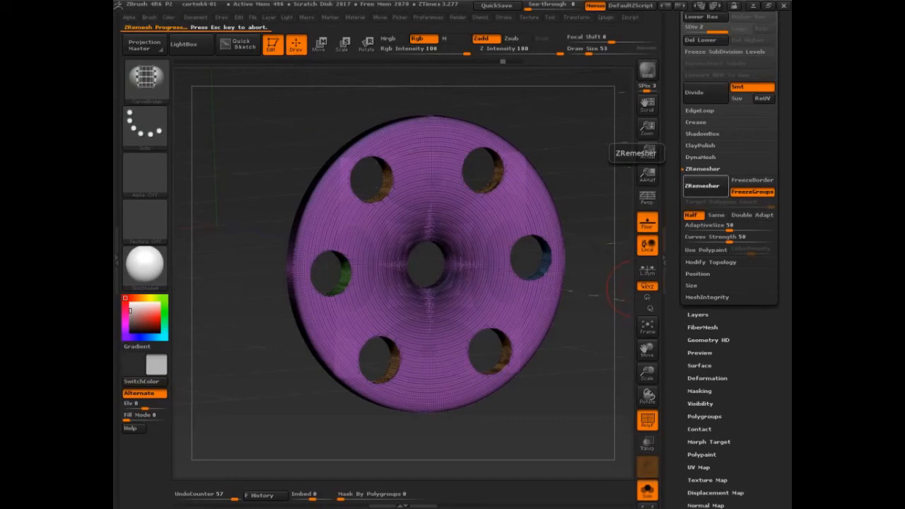
mouse_move(672, 234)
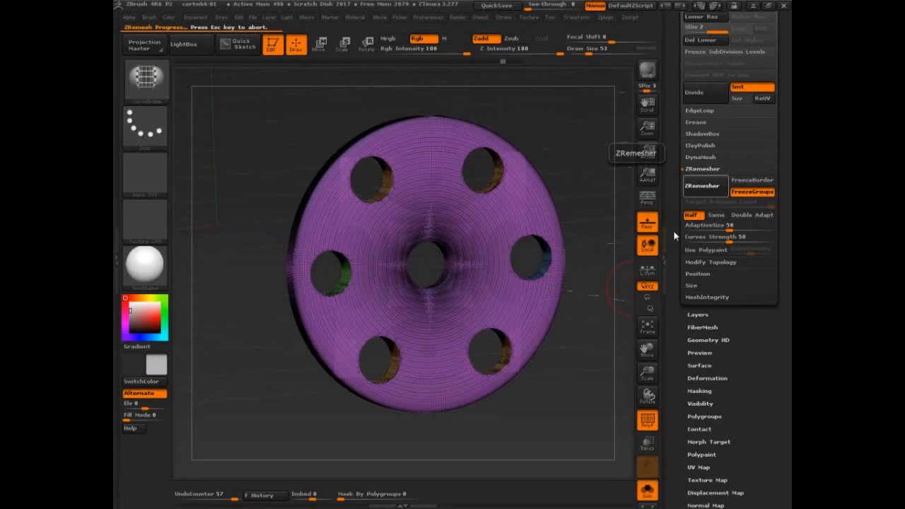
mouse_move(573, 303)
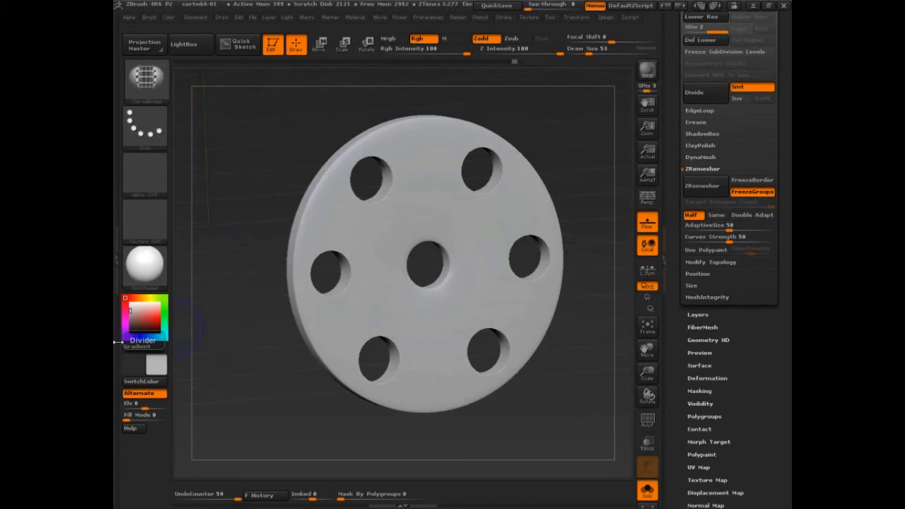
Expand the DynaMesh section under Tool > Geometry beside the grey disc
left_click(701, 155)
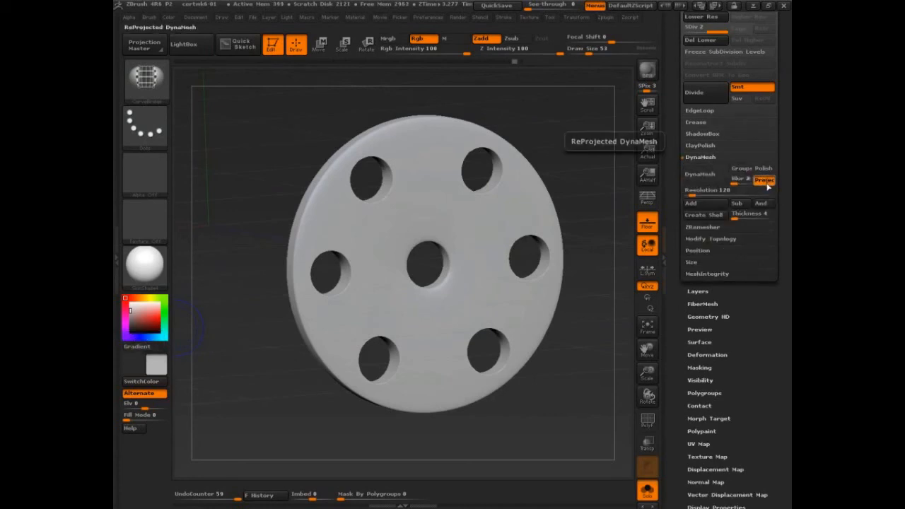
mouse_move(751, 191)
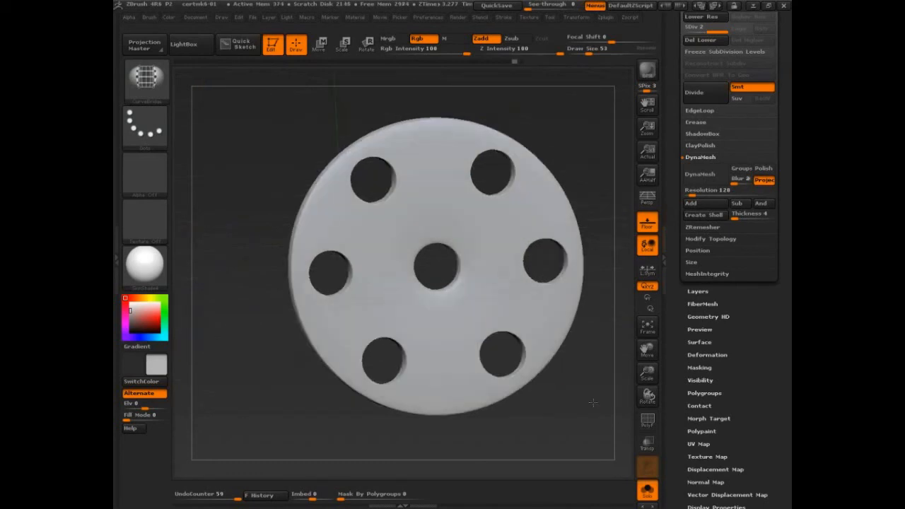
Orbit to a closer, angled view of the disc before the trim stroke
left_click_drag(439, 269, 368, 255)
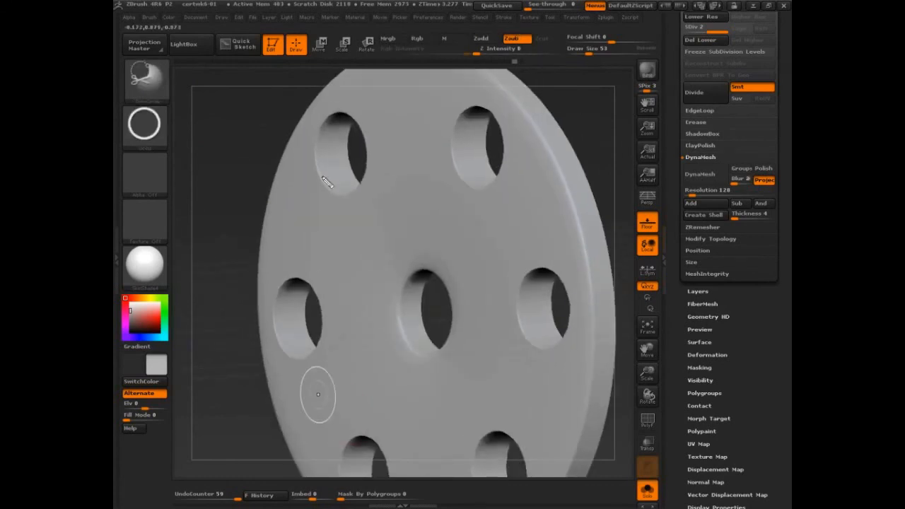
mouse_move(328, 173)
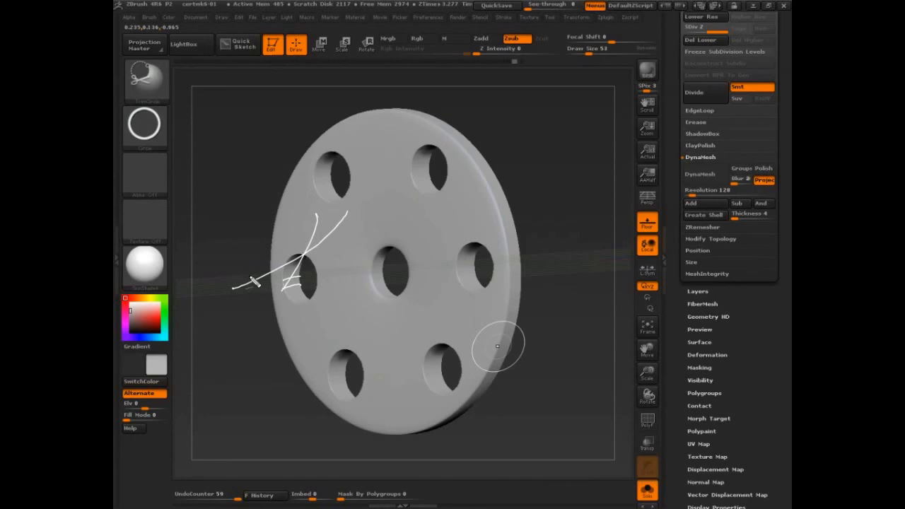
mouse_move(580, 344)
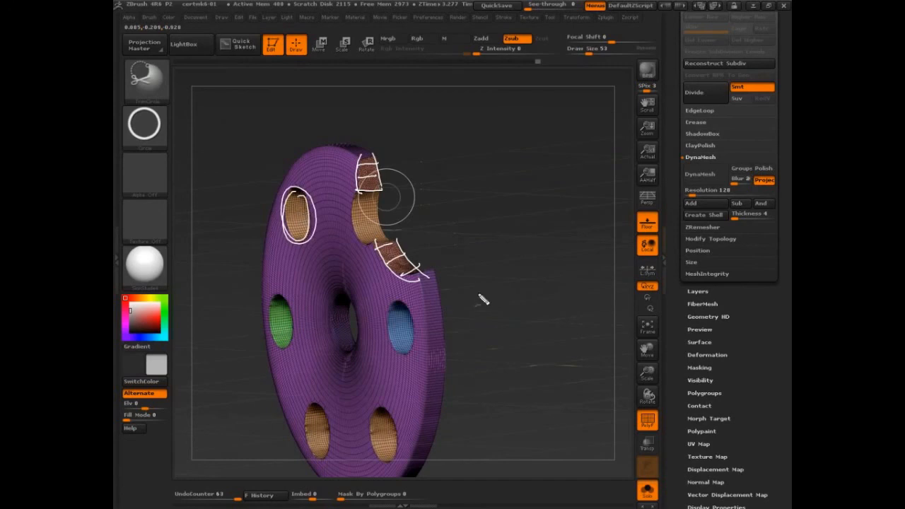
mouse_move(395, 113)
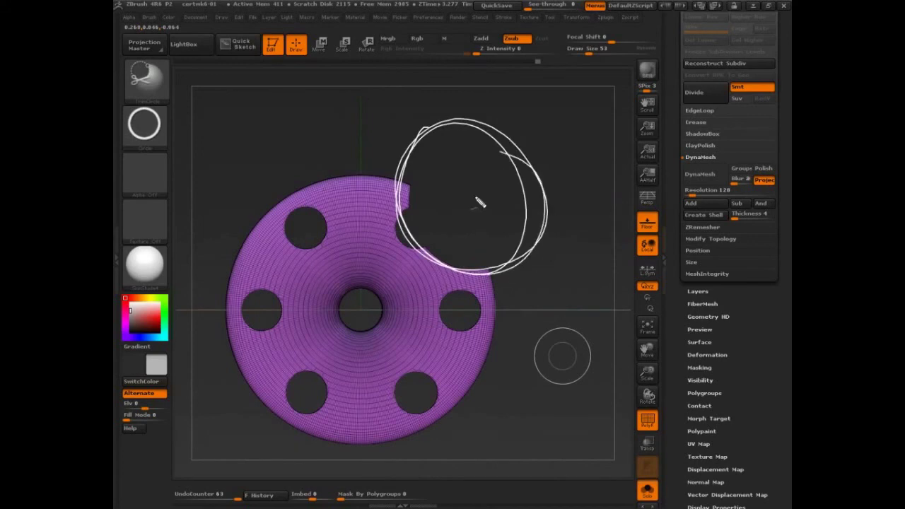
mouse_move(526, 304)
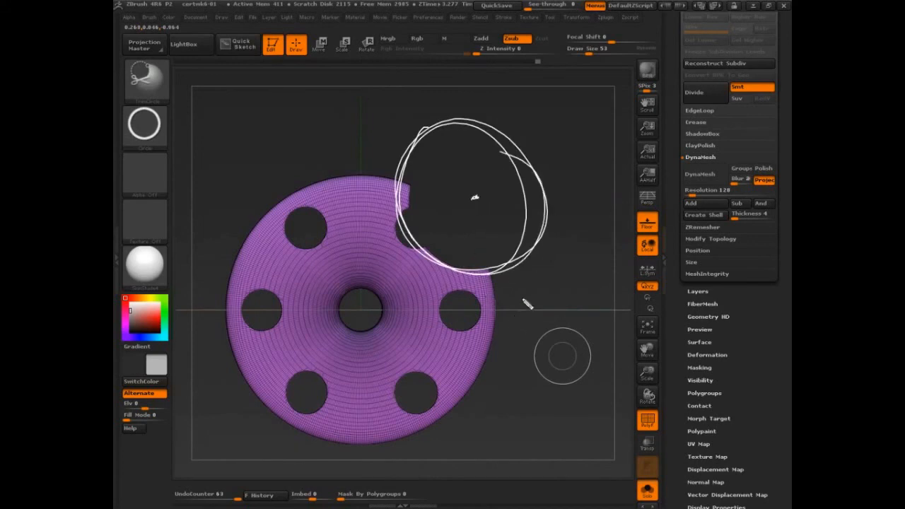
mouse_move(360, 238)
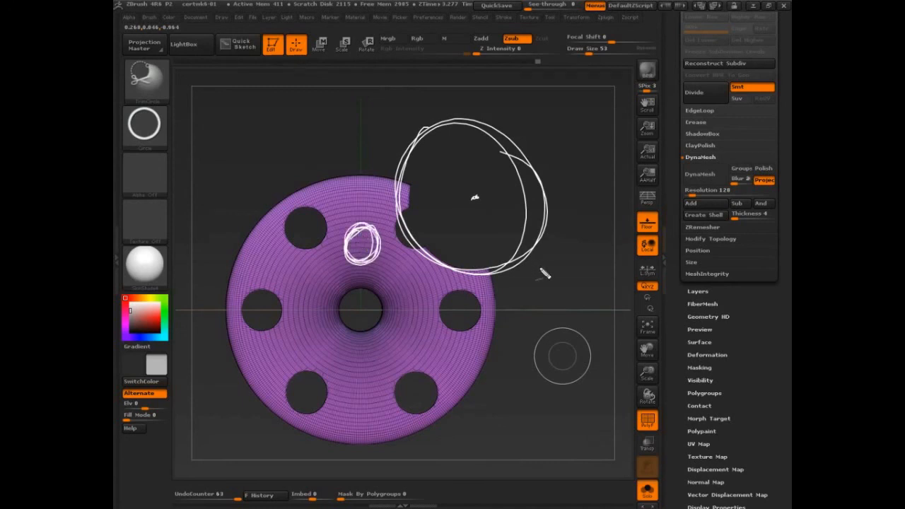
mouse_move(554, 295)
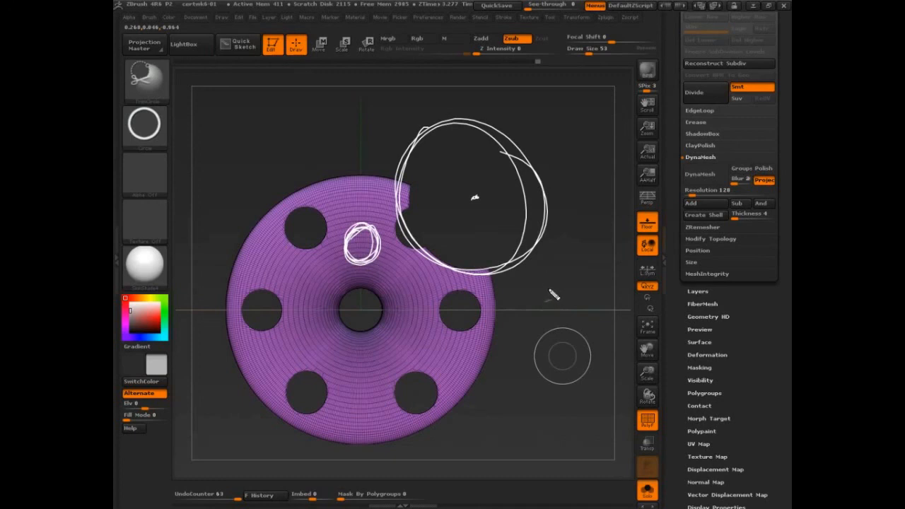